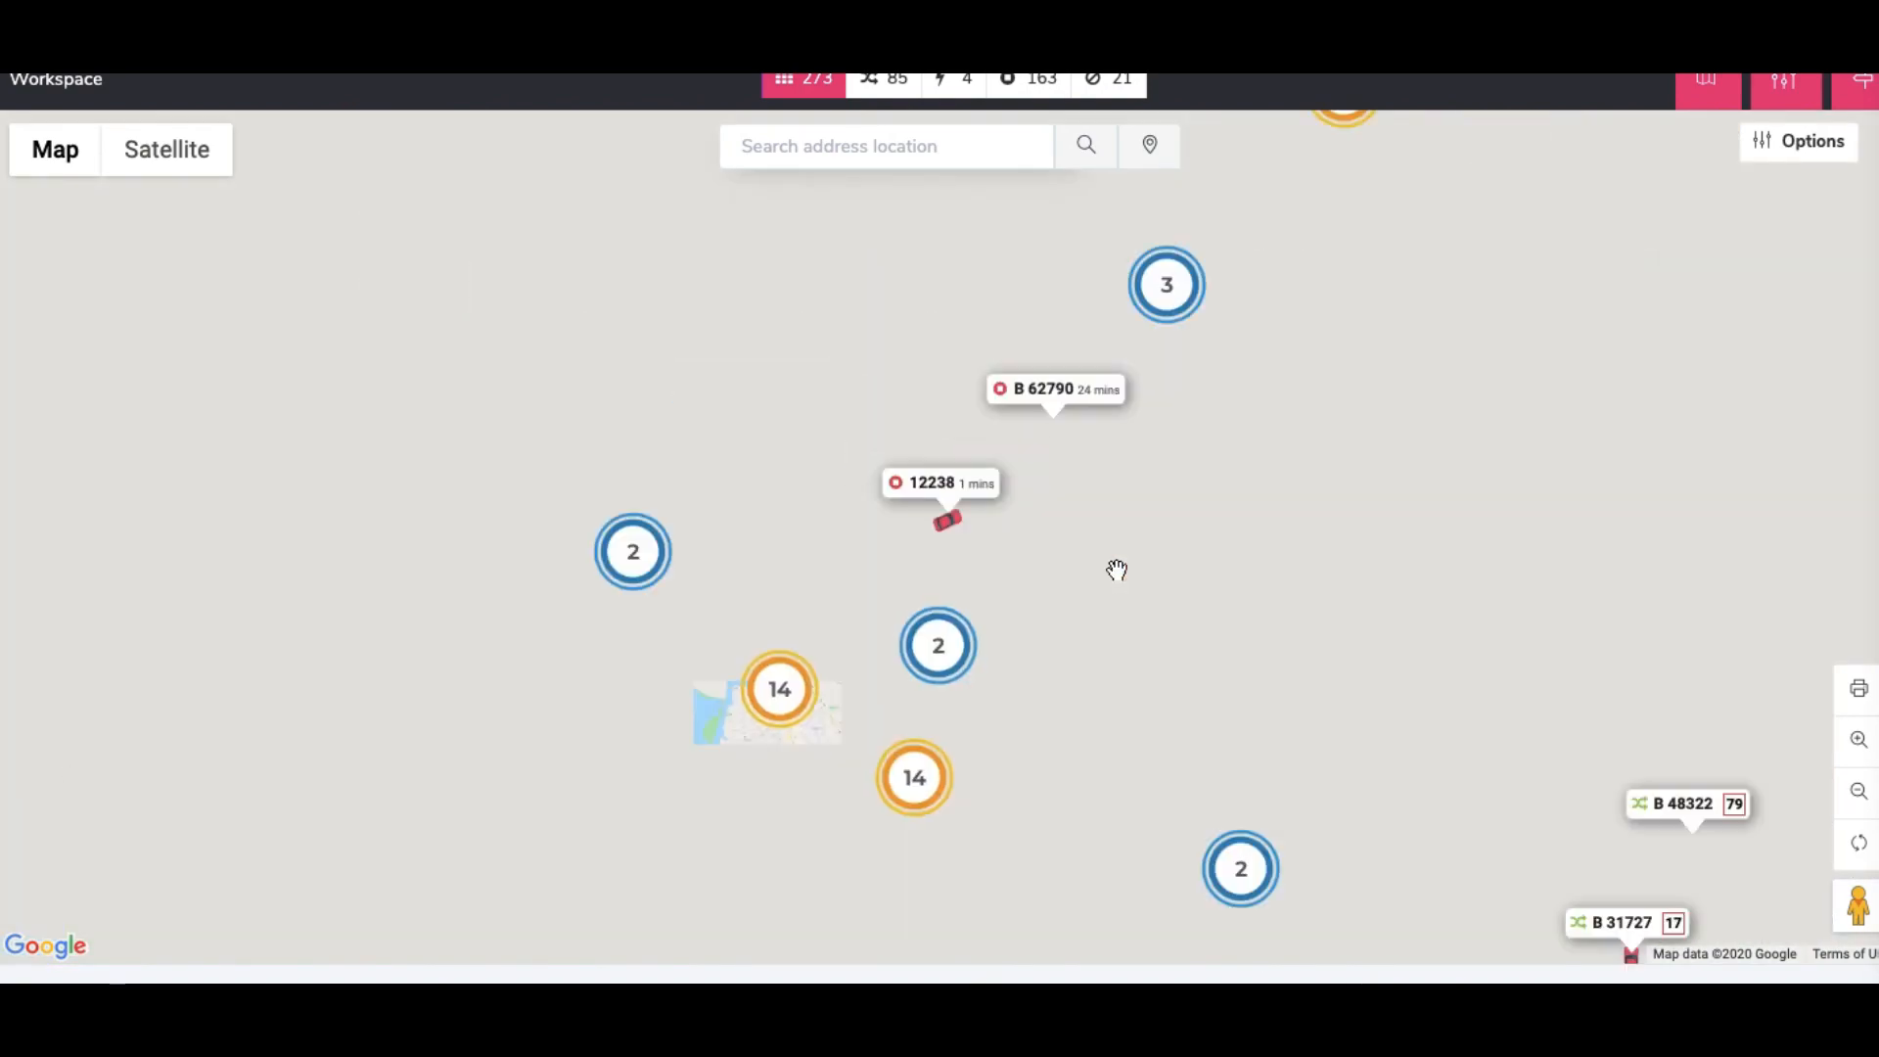
Expand the Fleets Overview panel into the full-width vehicle table.
left_click(946, 517)
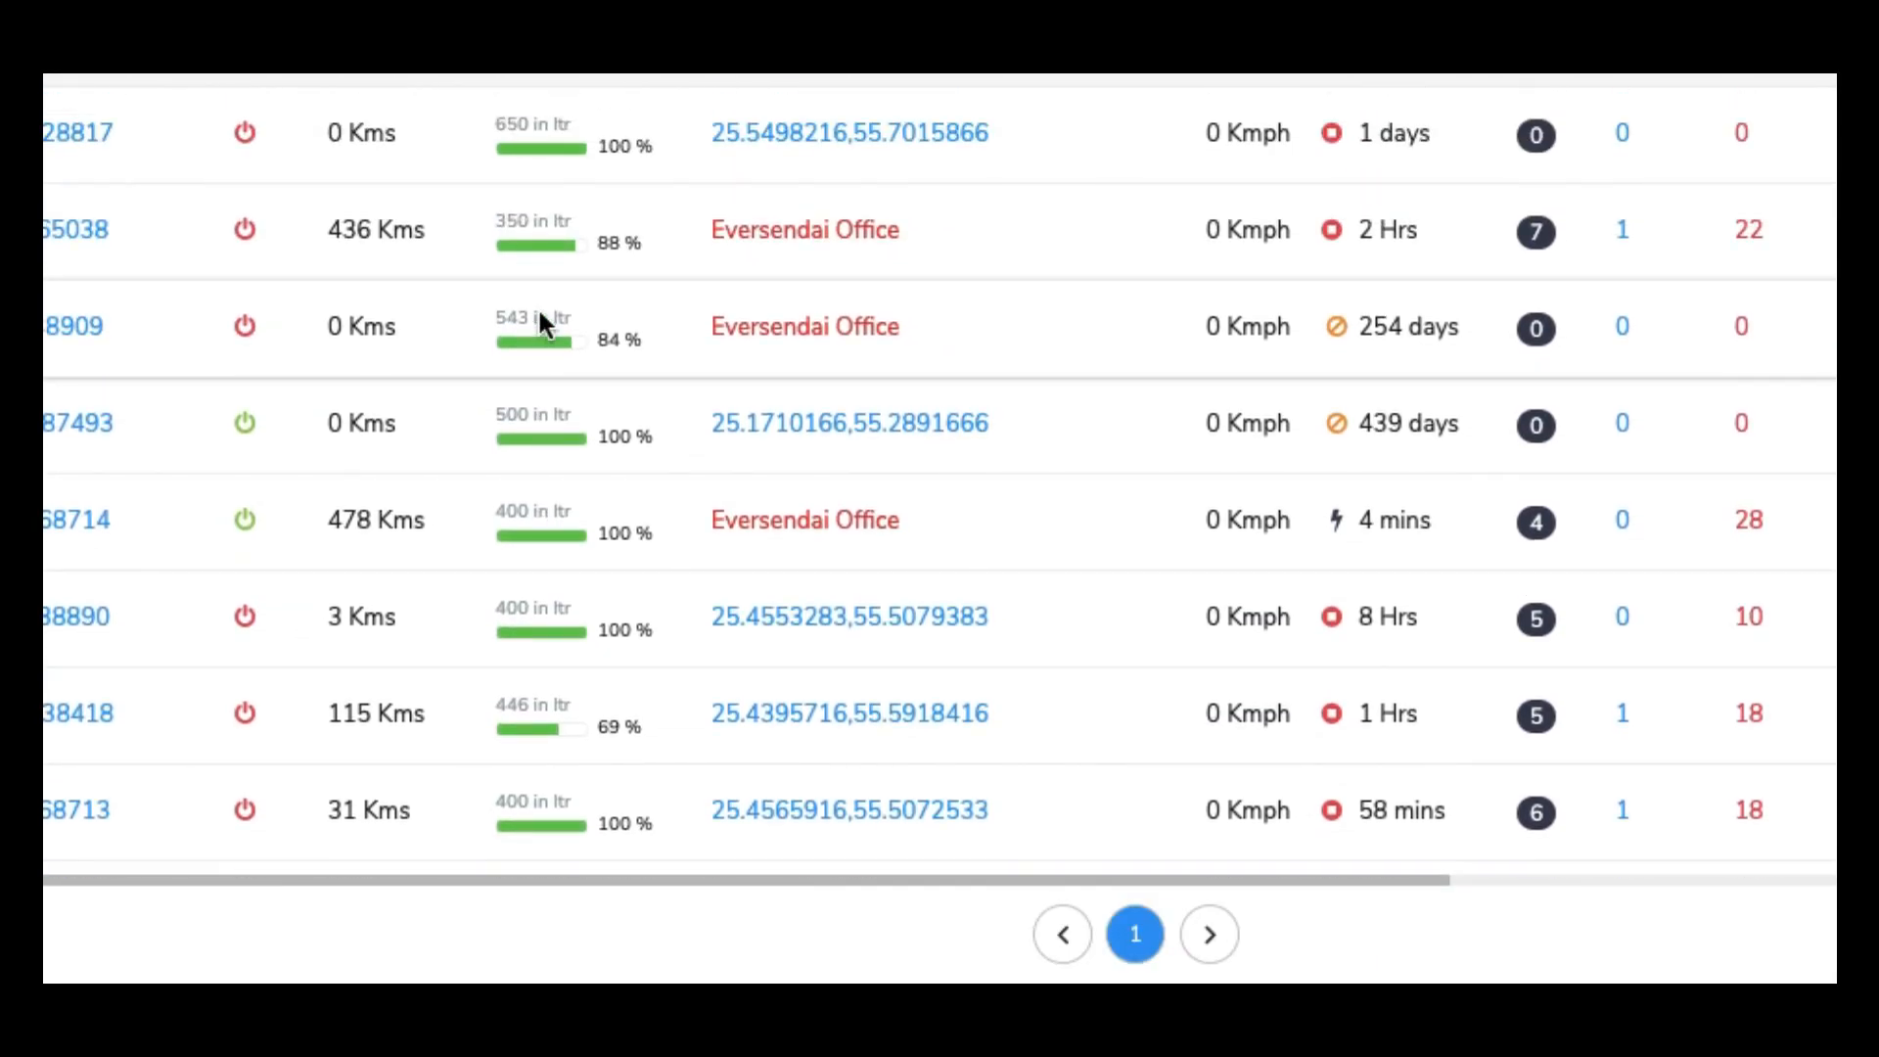
Review T-65038's trip refuel of 132.00, locate it on the map, and return to the overview.
left_click(75, 230)
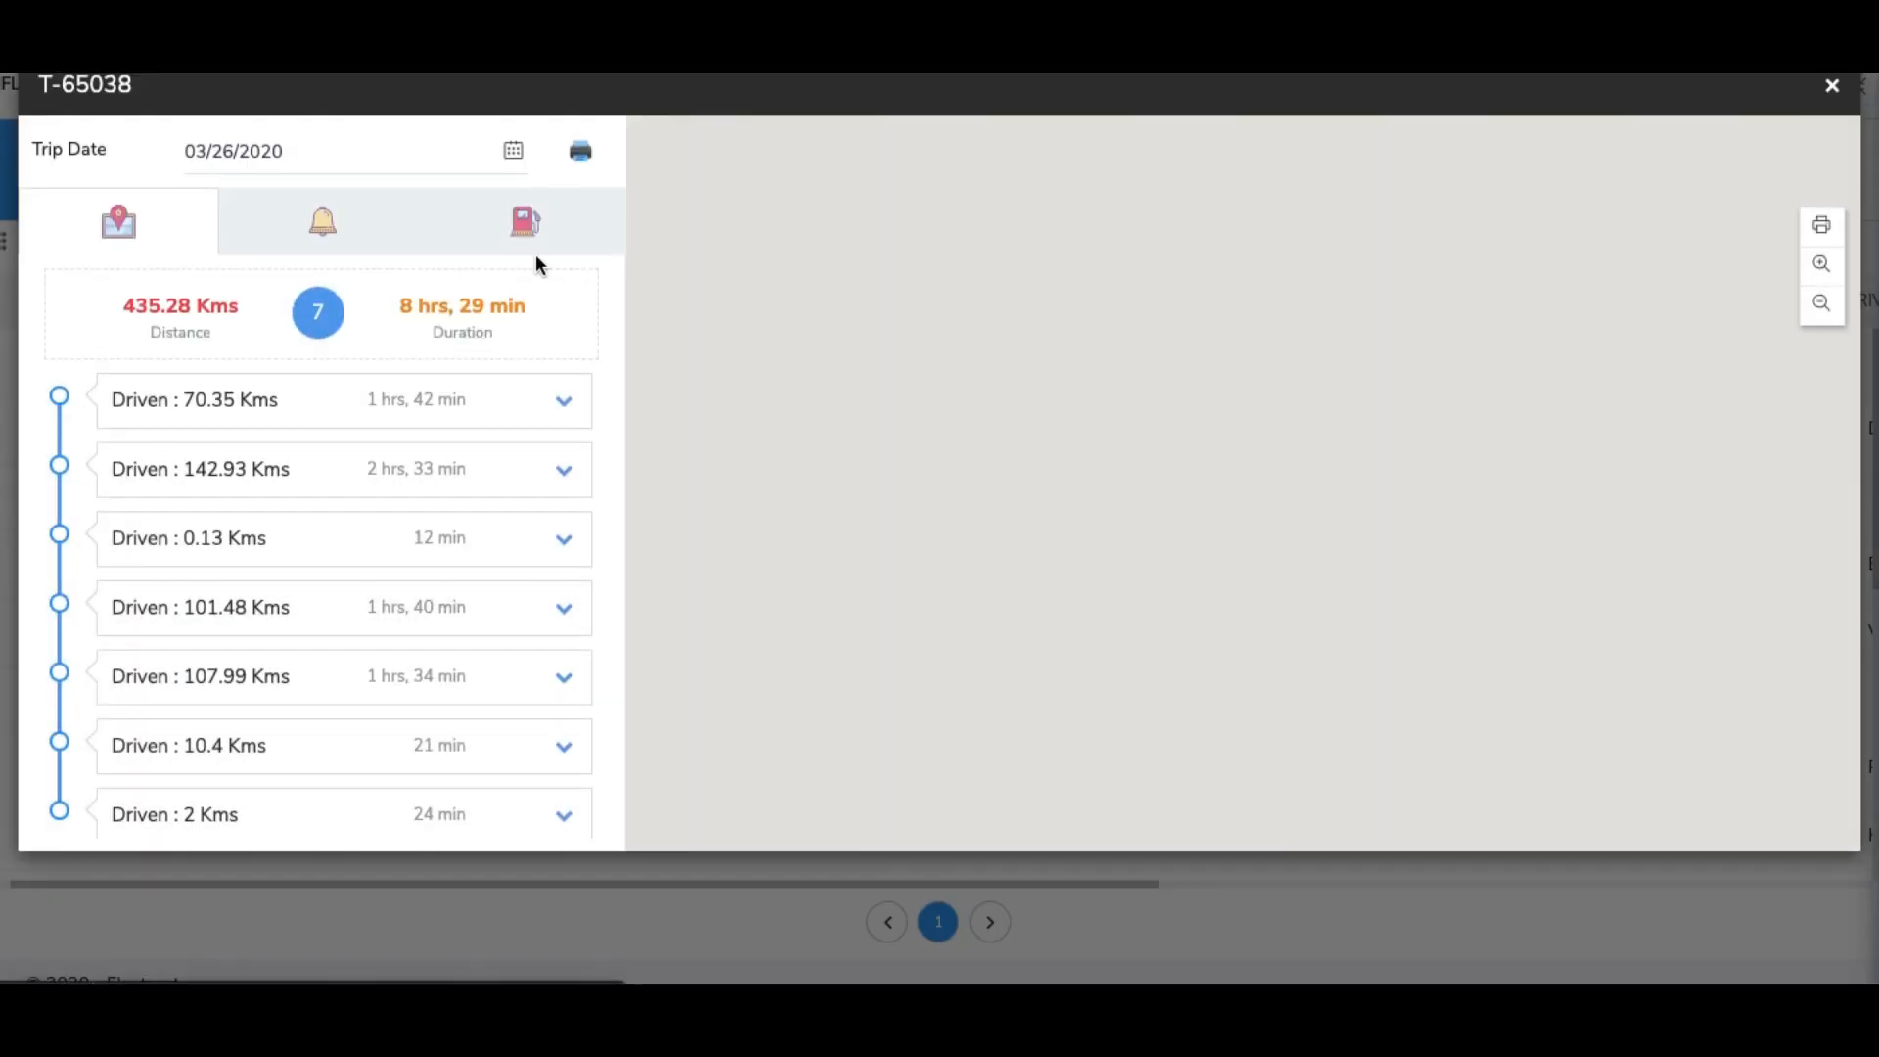
left_click(525, 221)
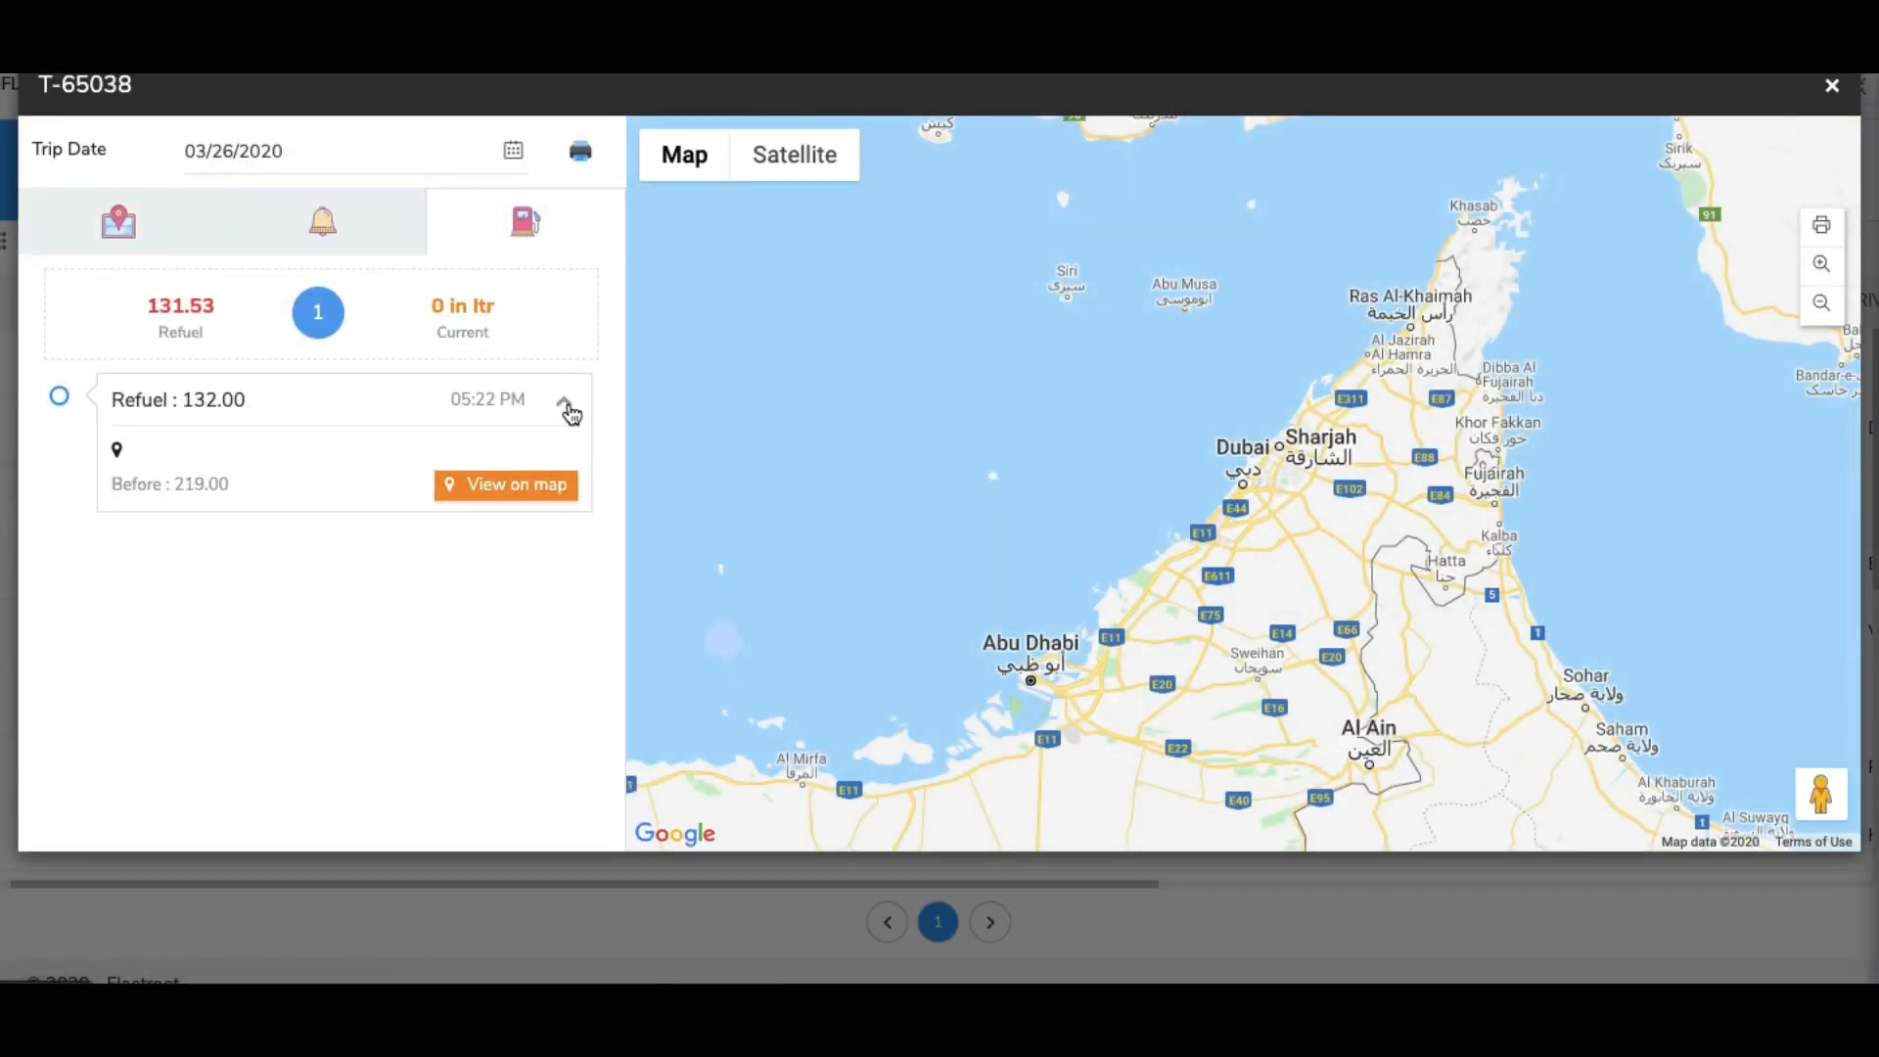
left_click(505, 484)
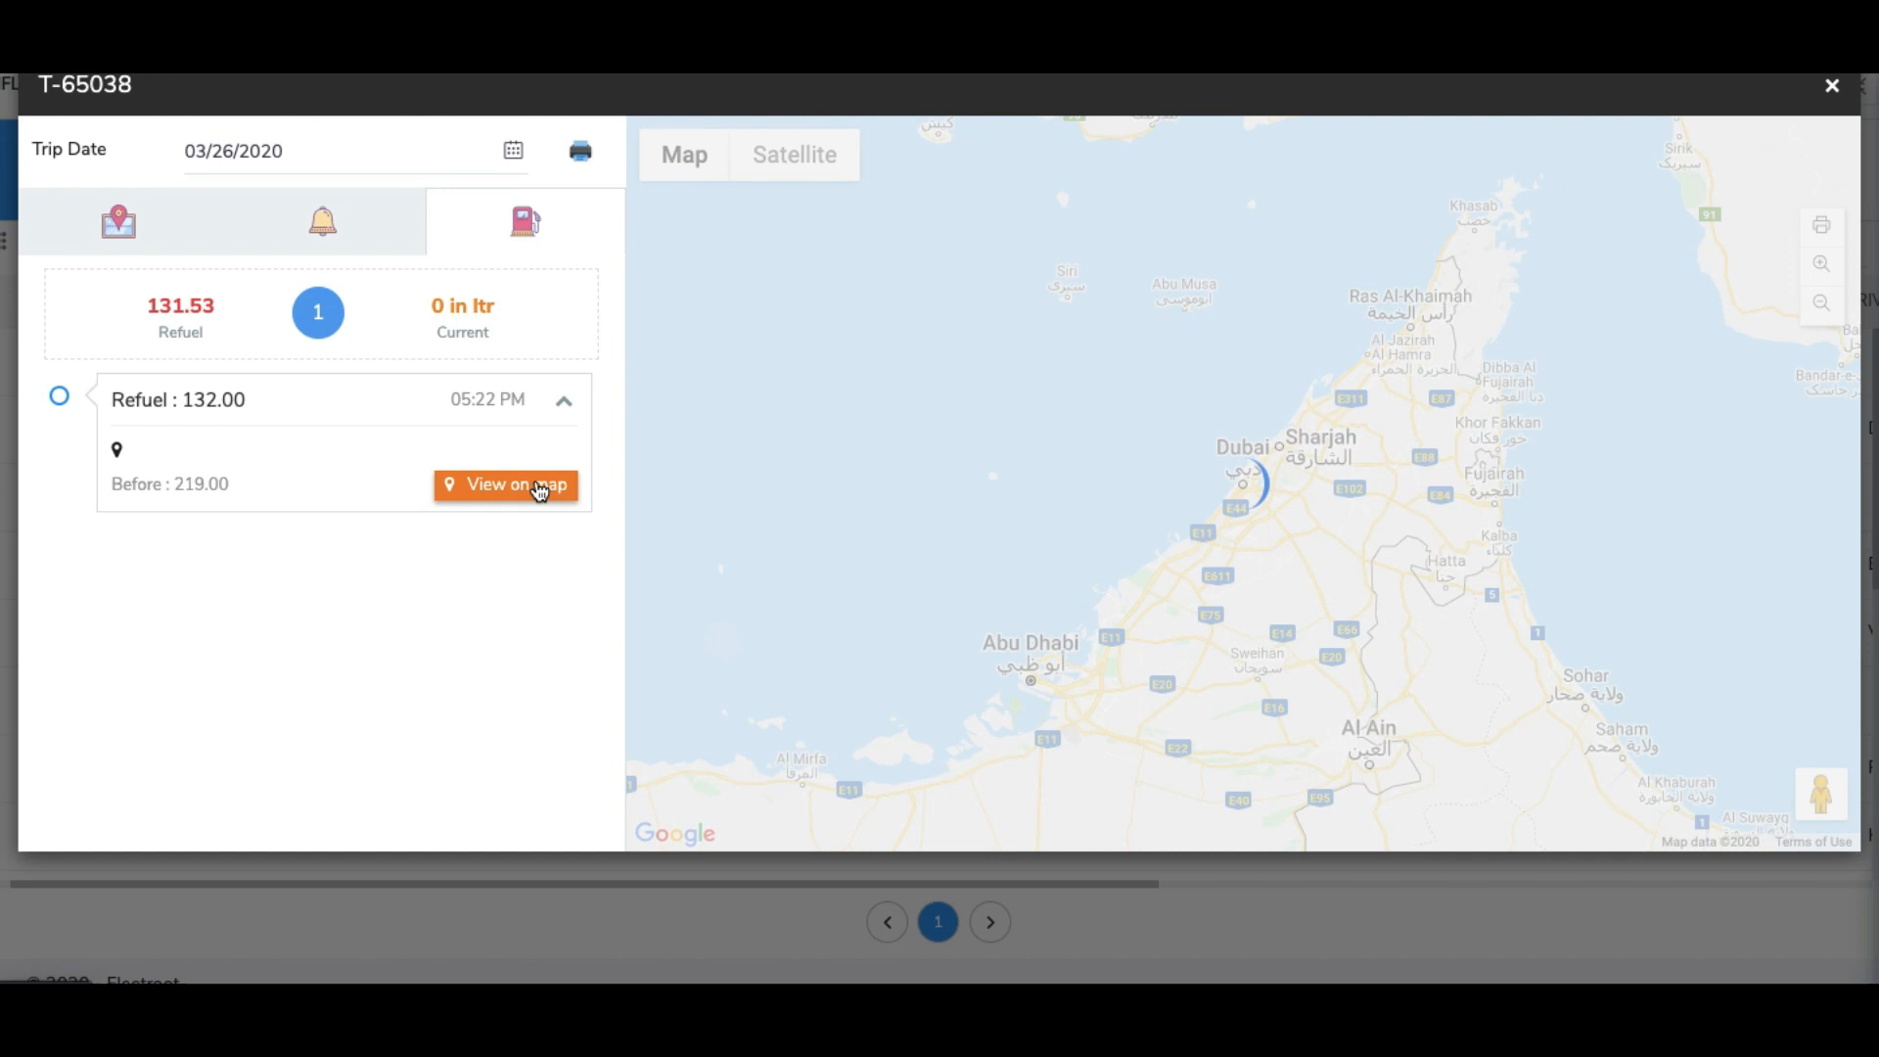
left_click(505, 483)
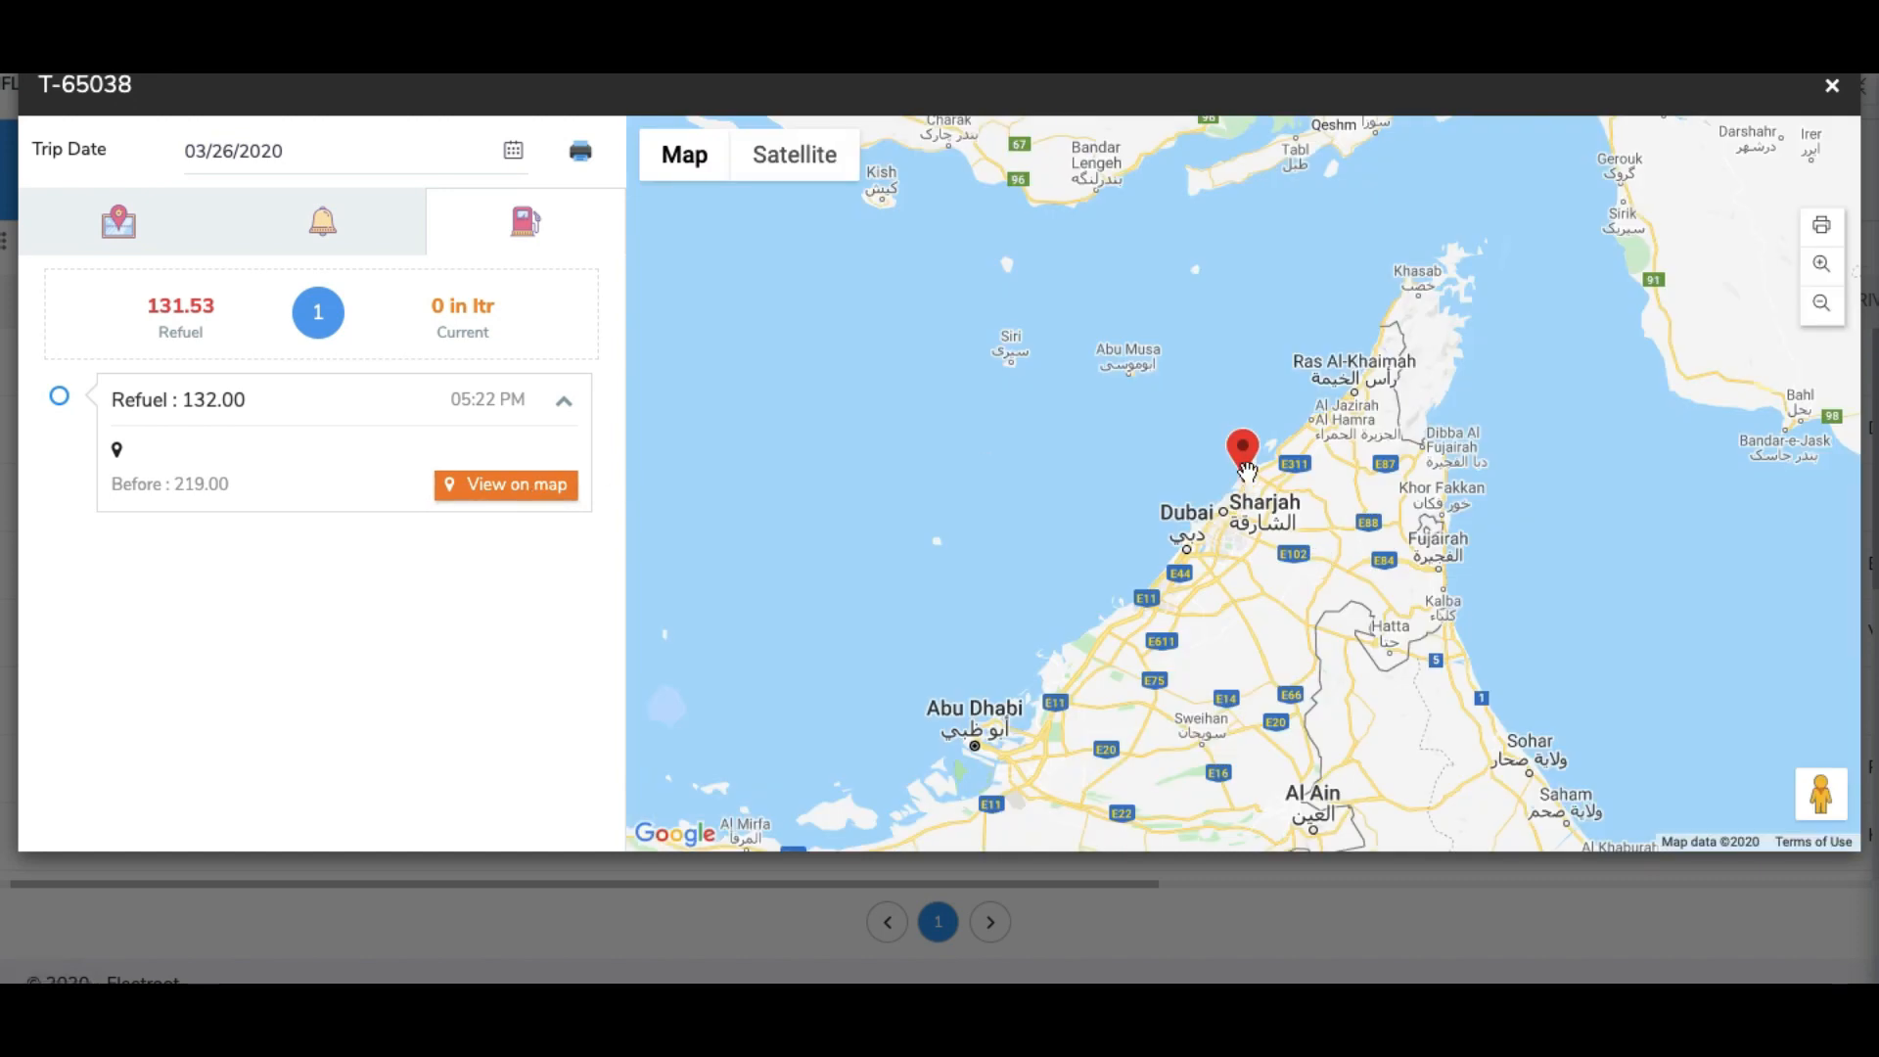
left_click(1833, 85)
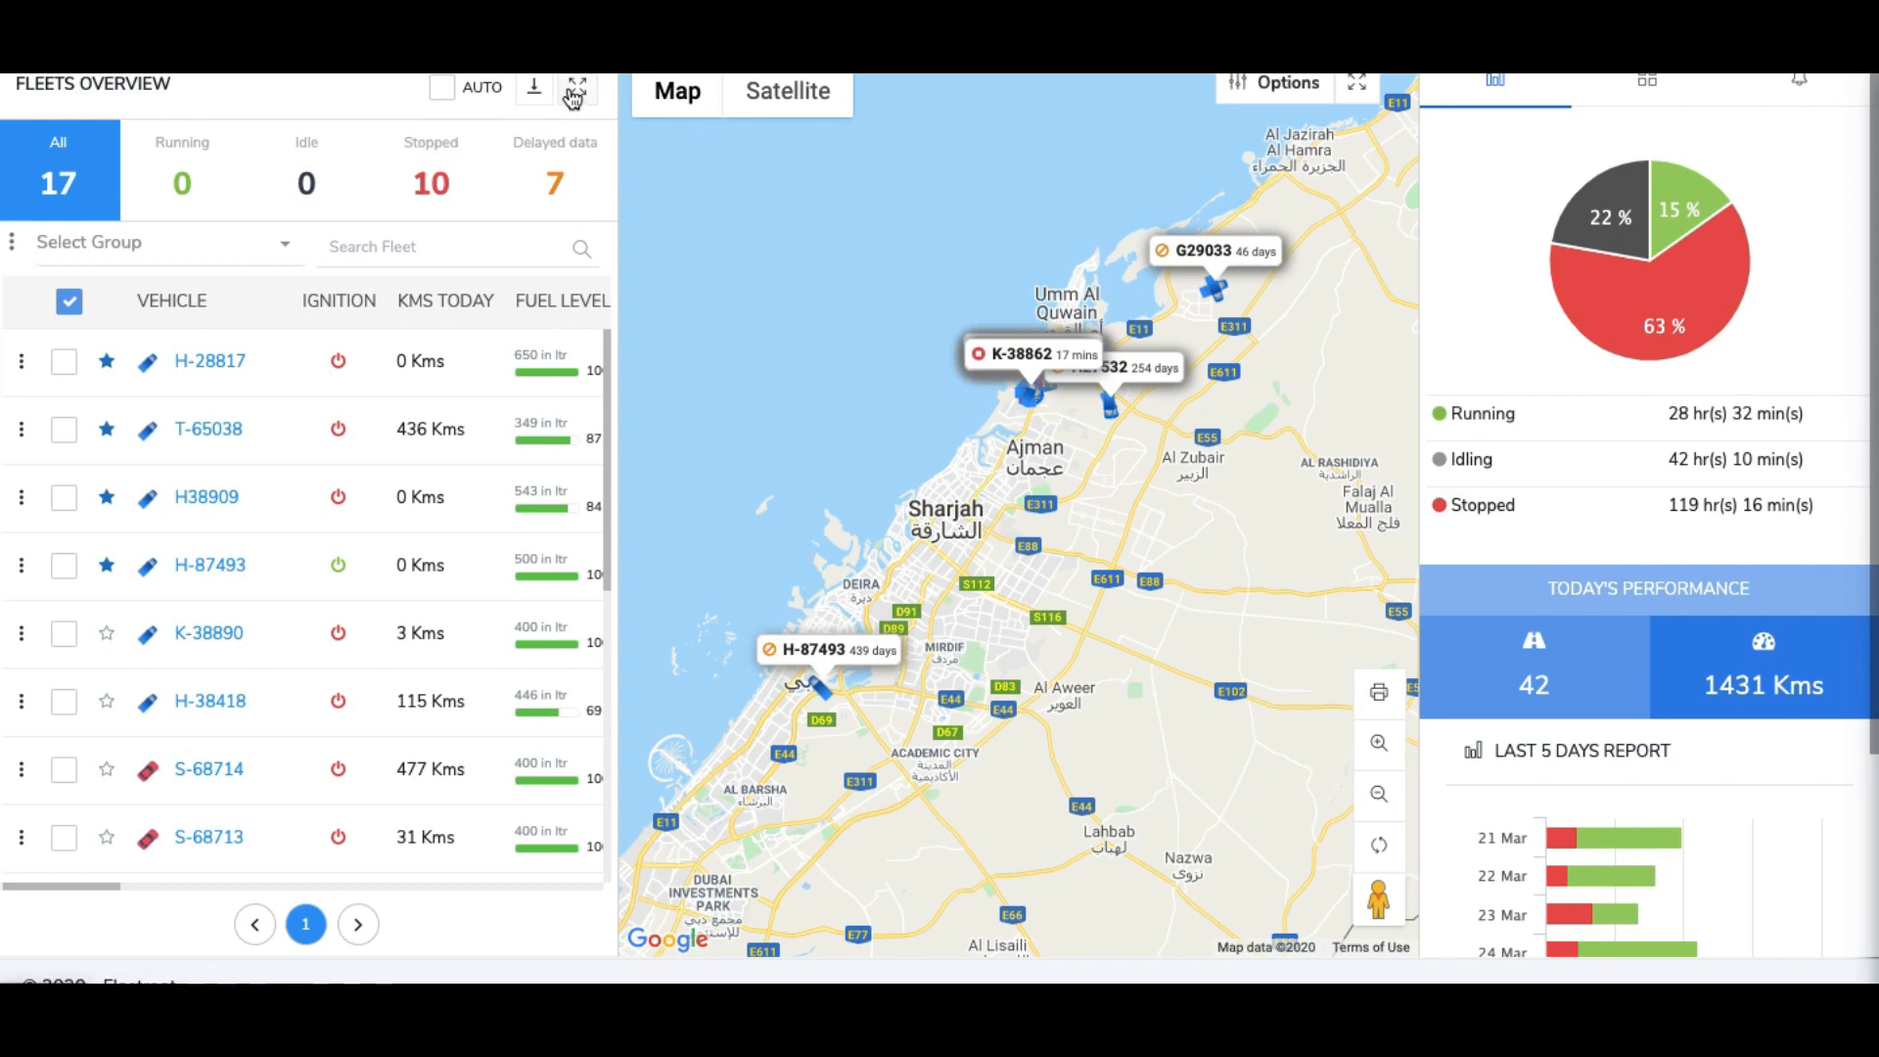
Scan fuel levels across the whole fleet in the expanded vehicle table.
left_click(575, 84)
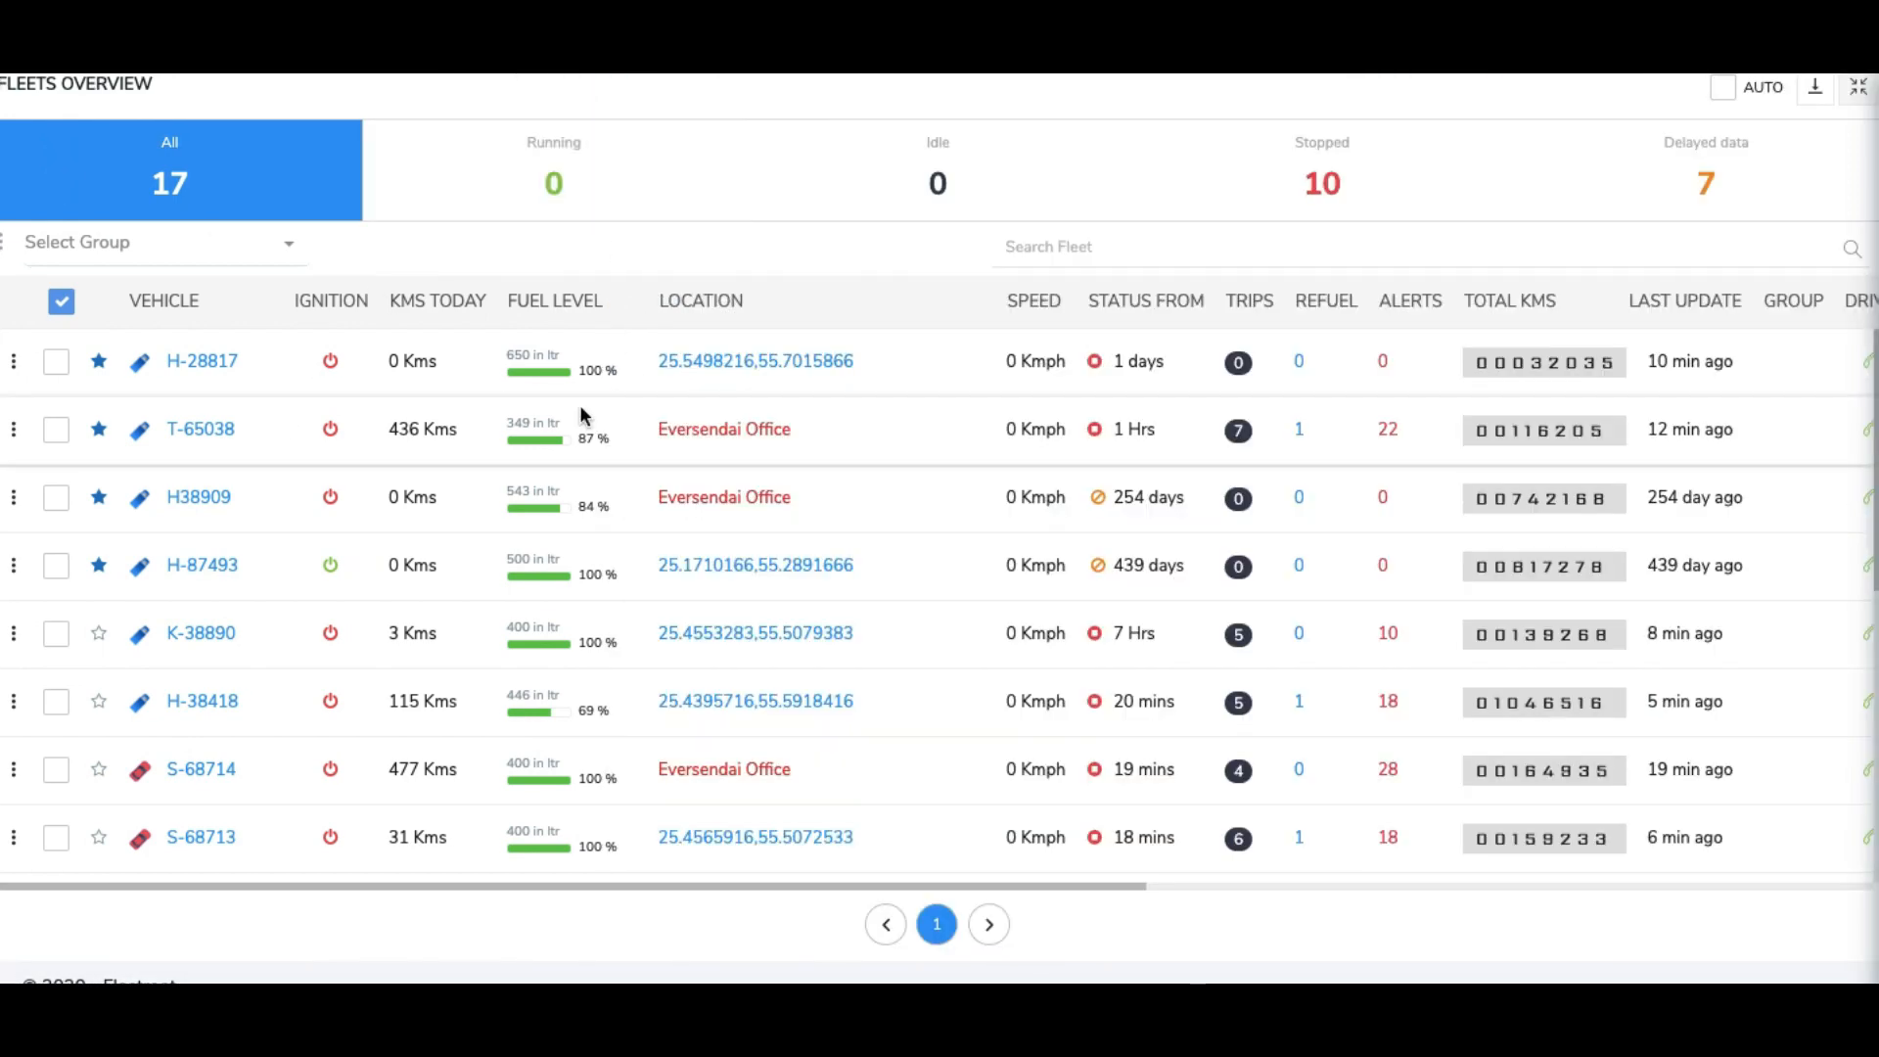
scroll("down", 3)
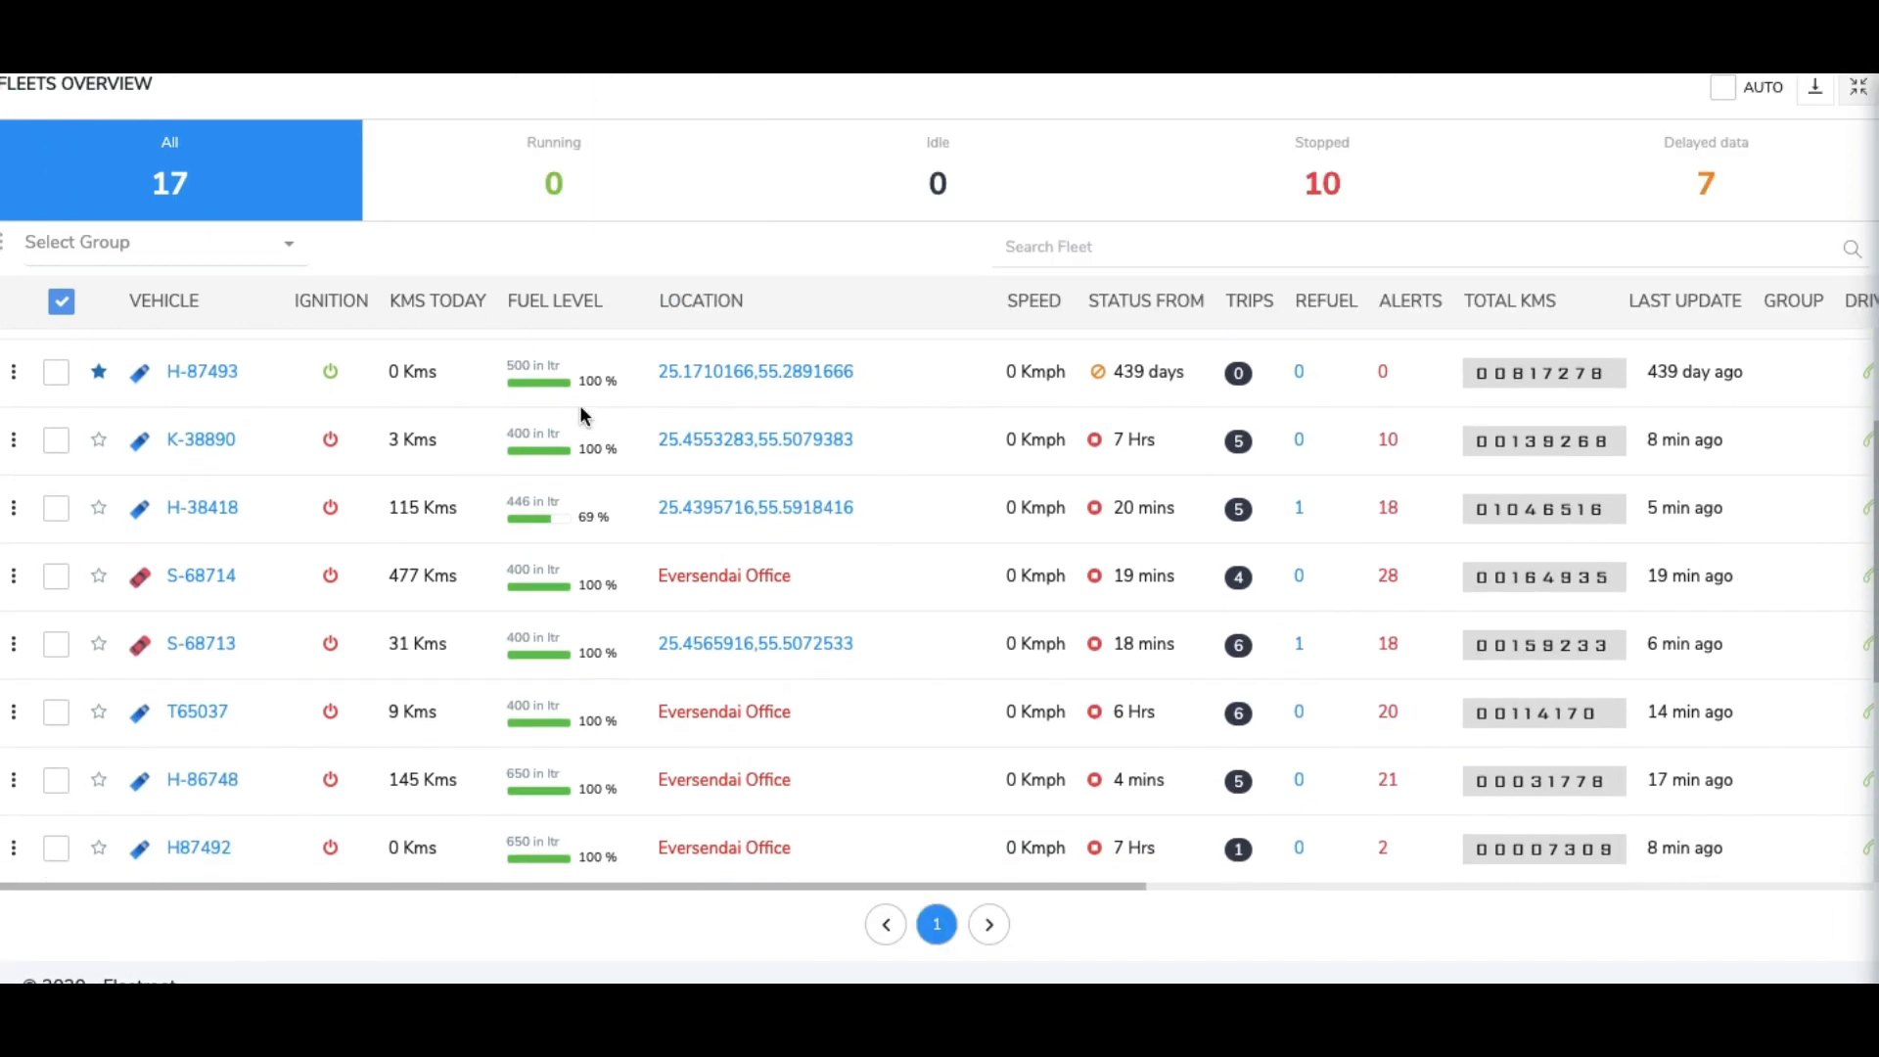
scroll("down", 3)
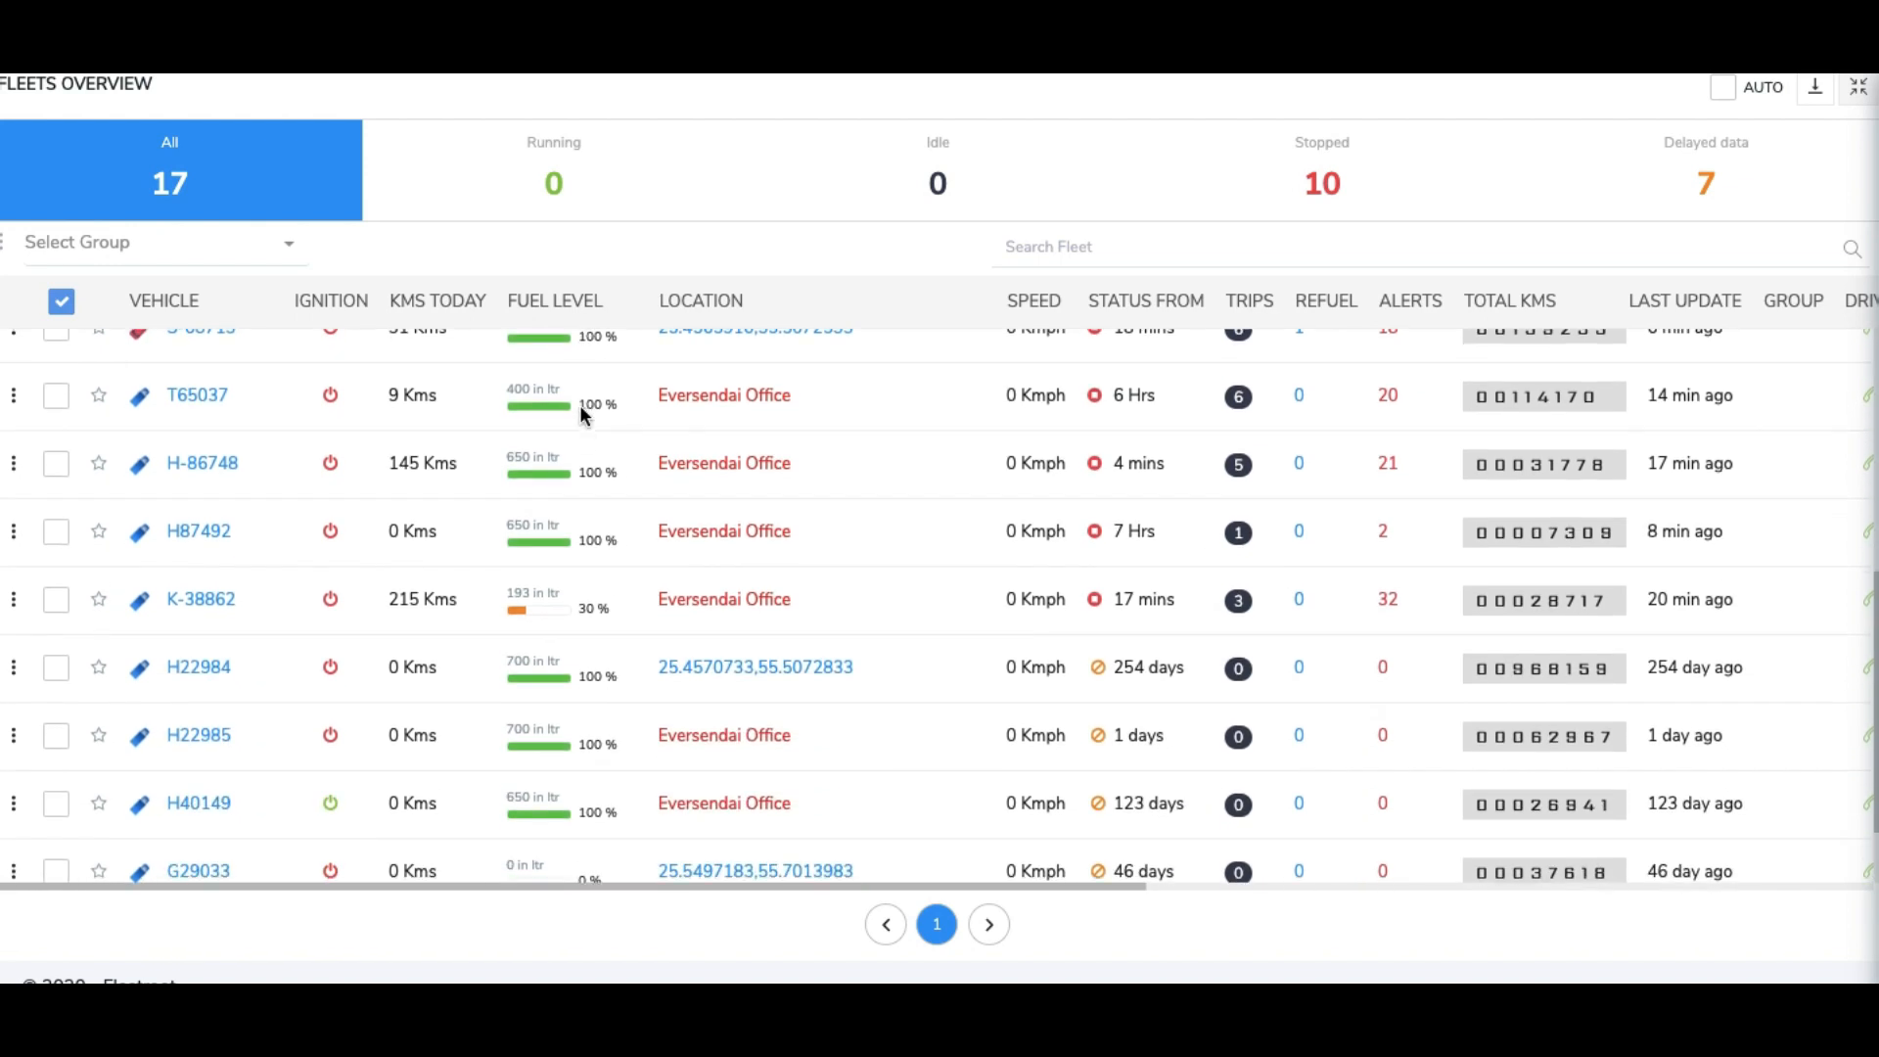
scroll("down", 3)
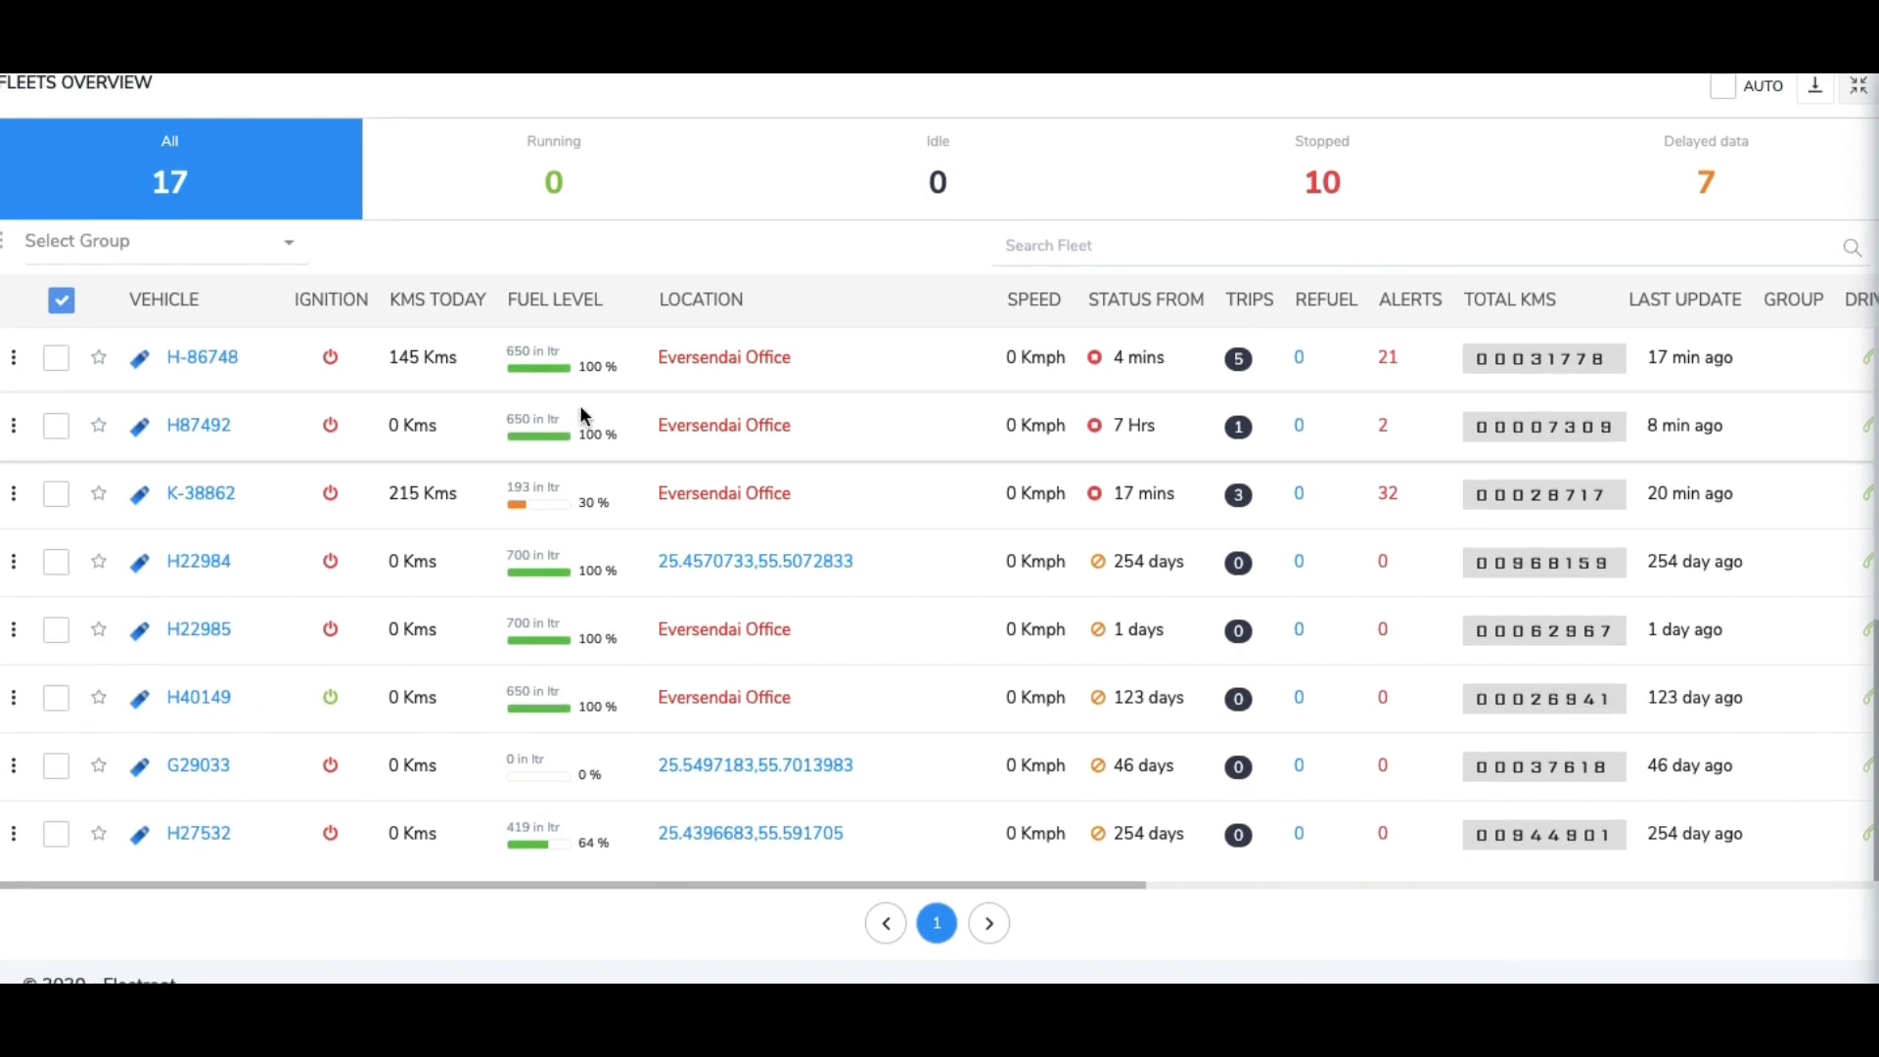
scroll("up", 3)
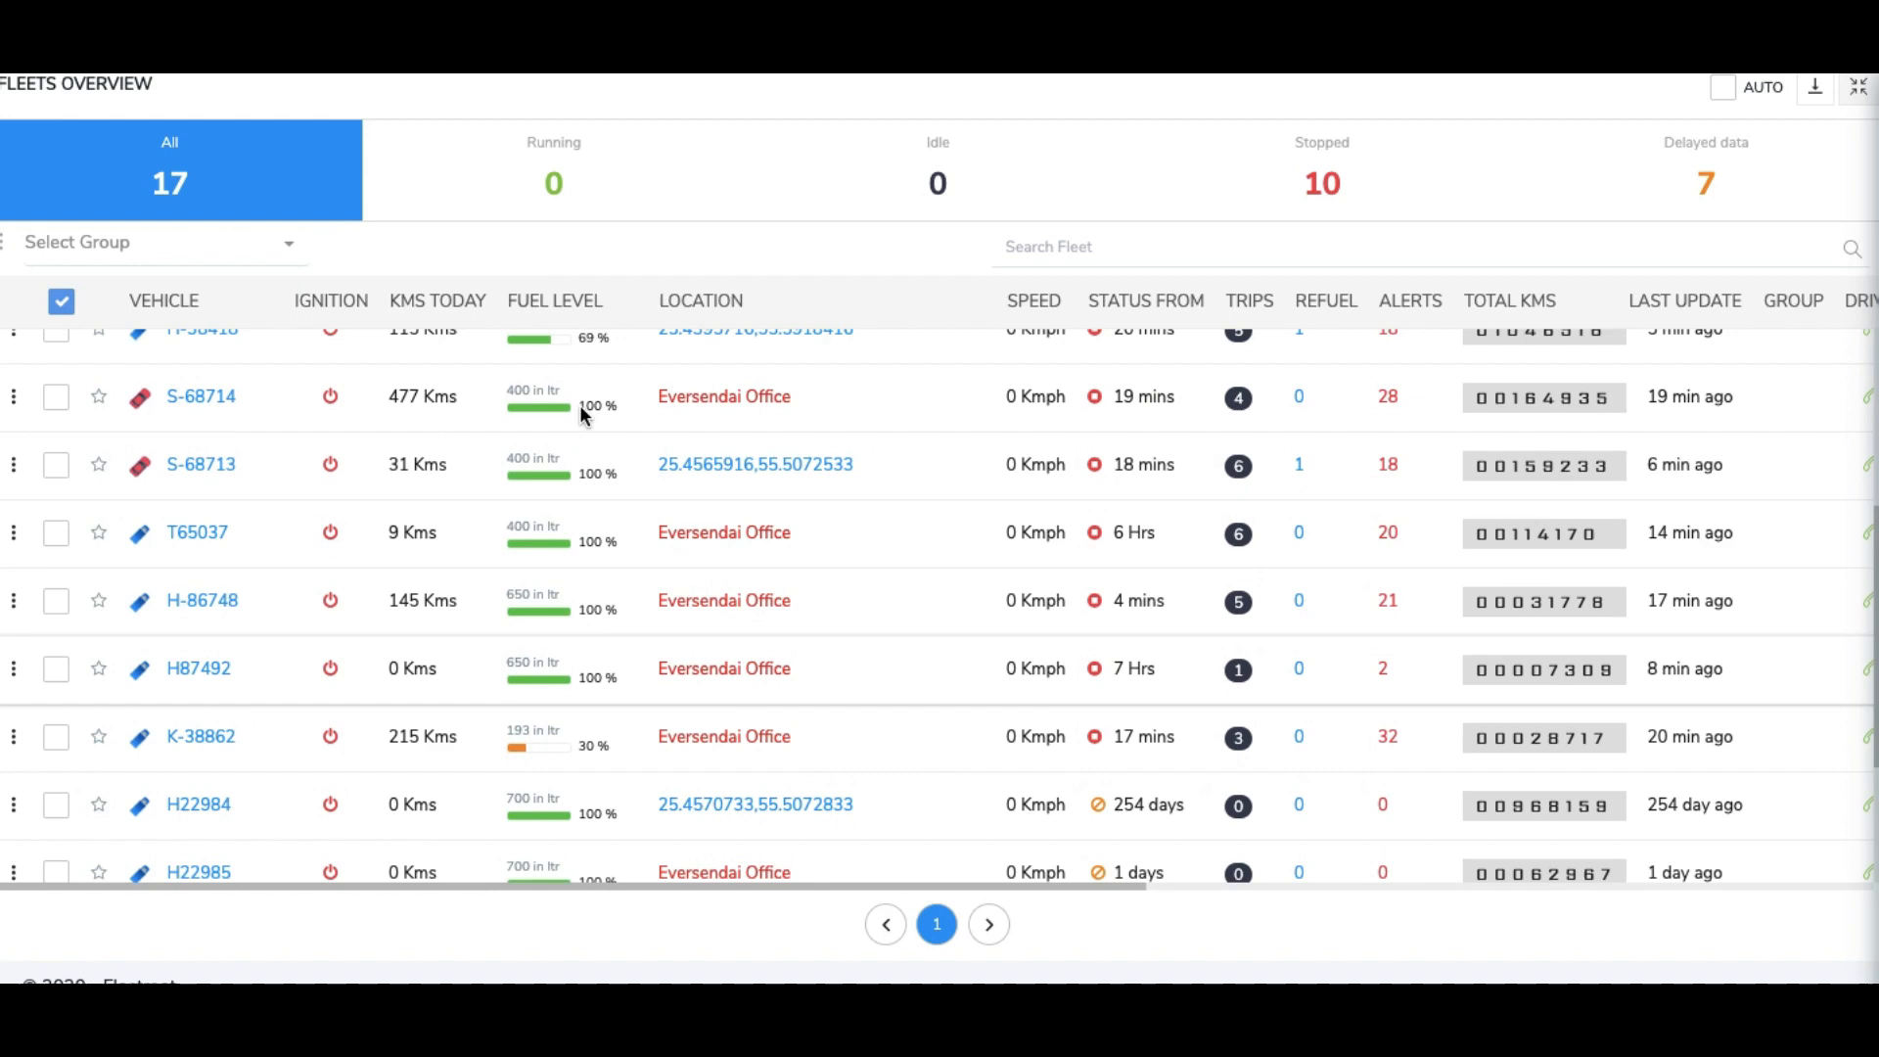
scroll("up", 3)
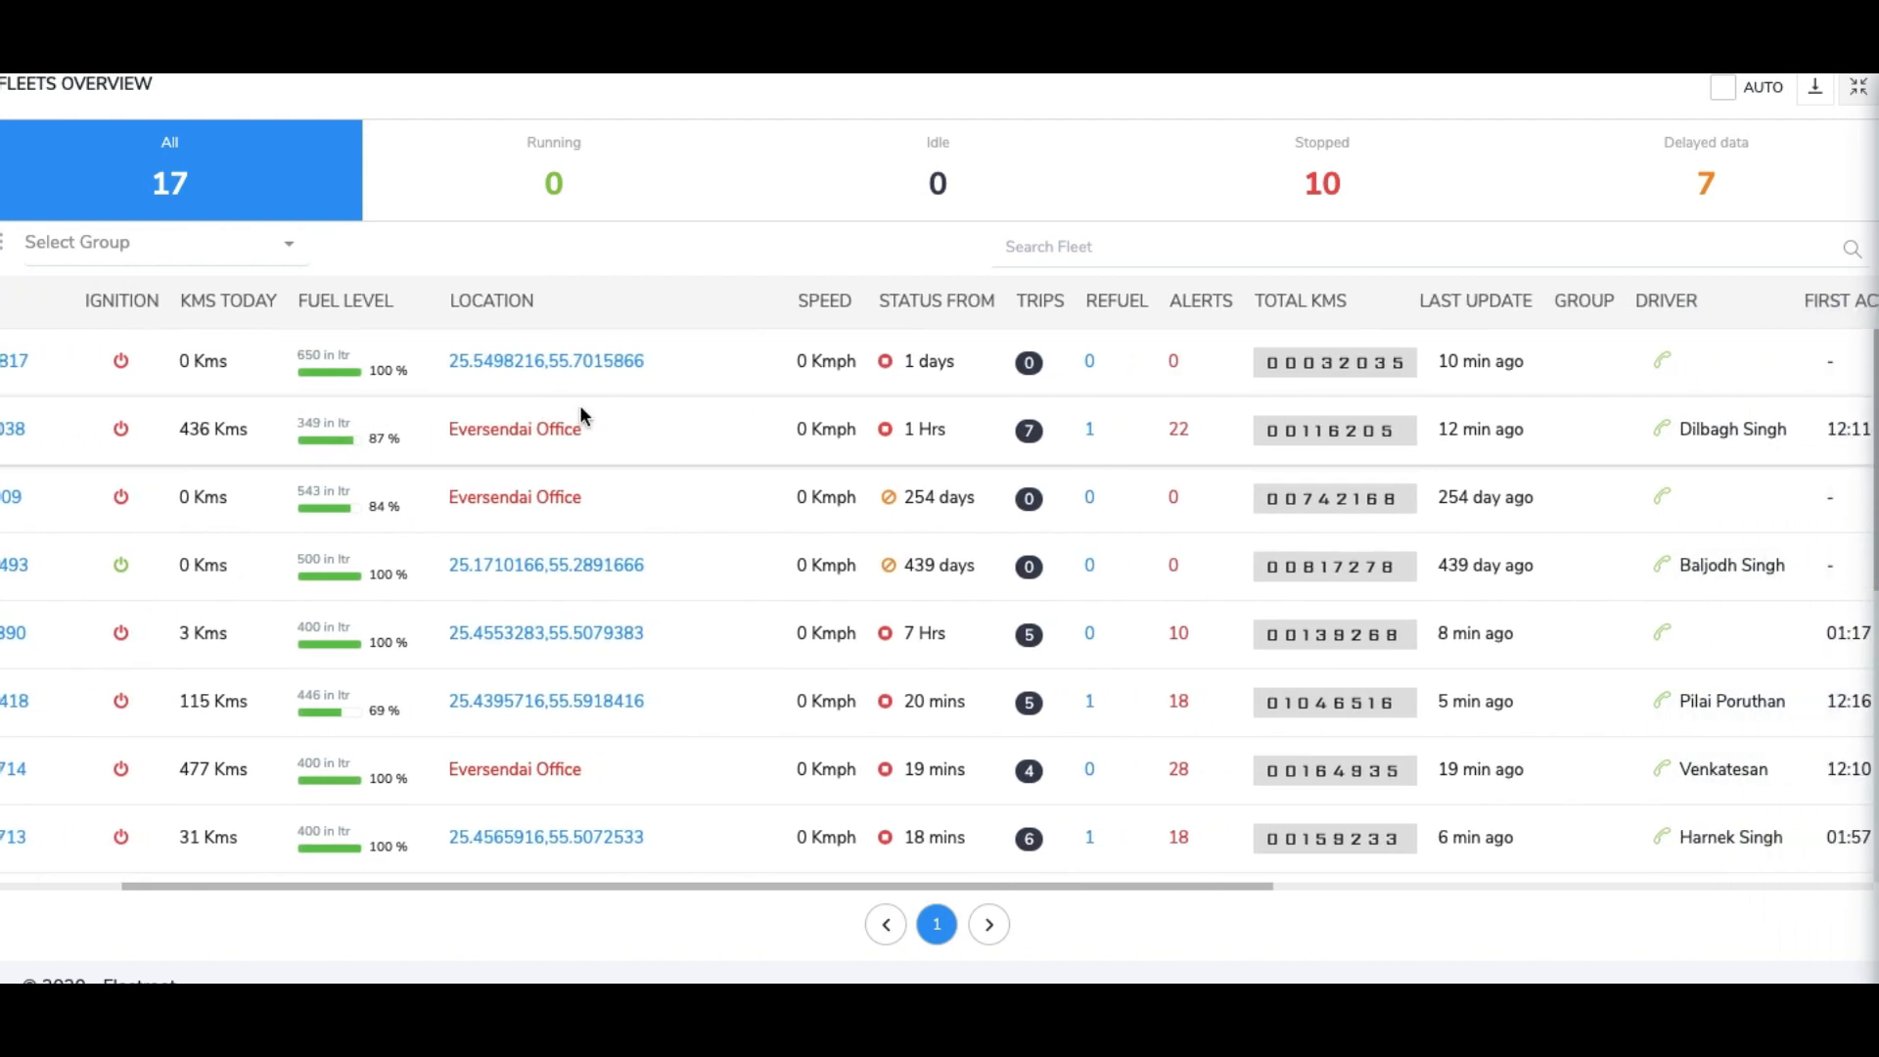
scroll("right", 3)
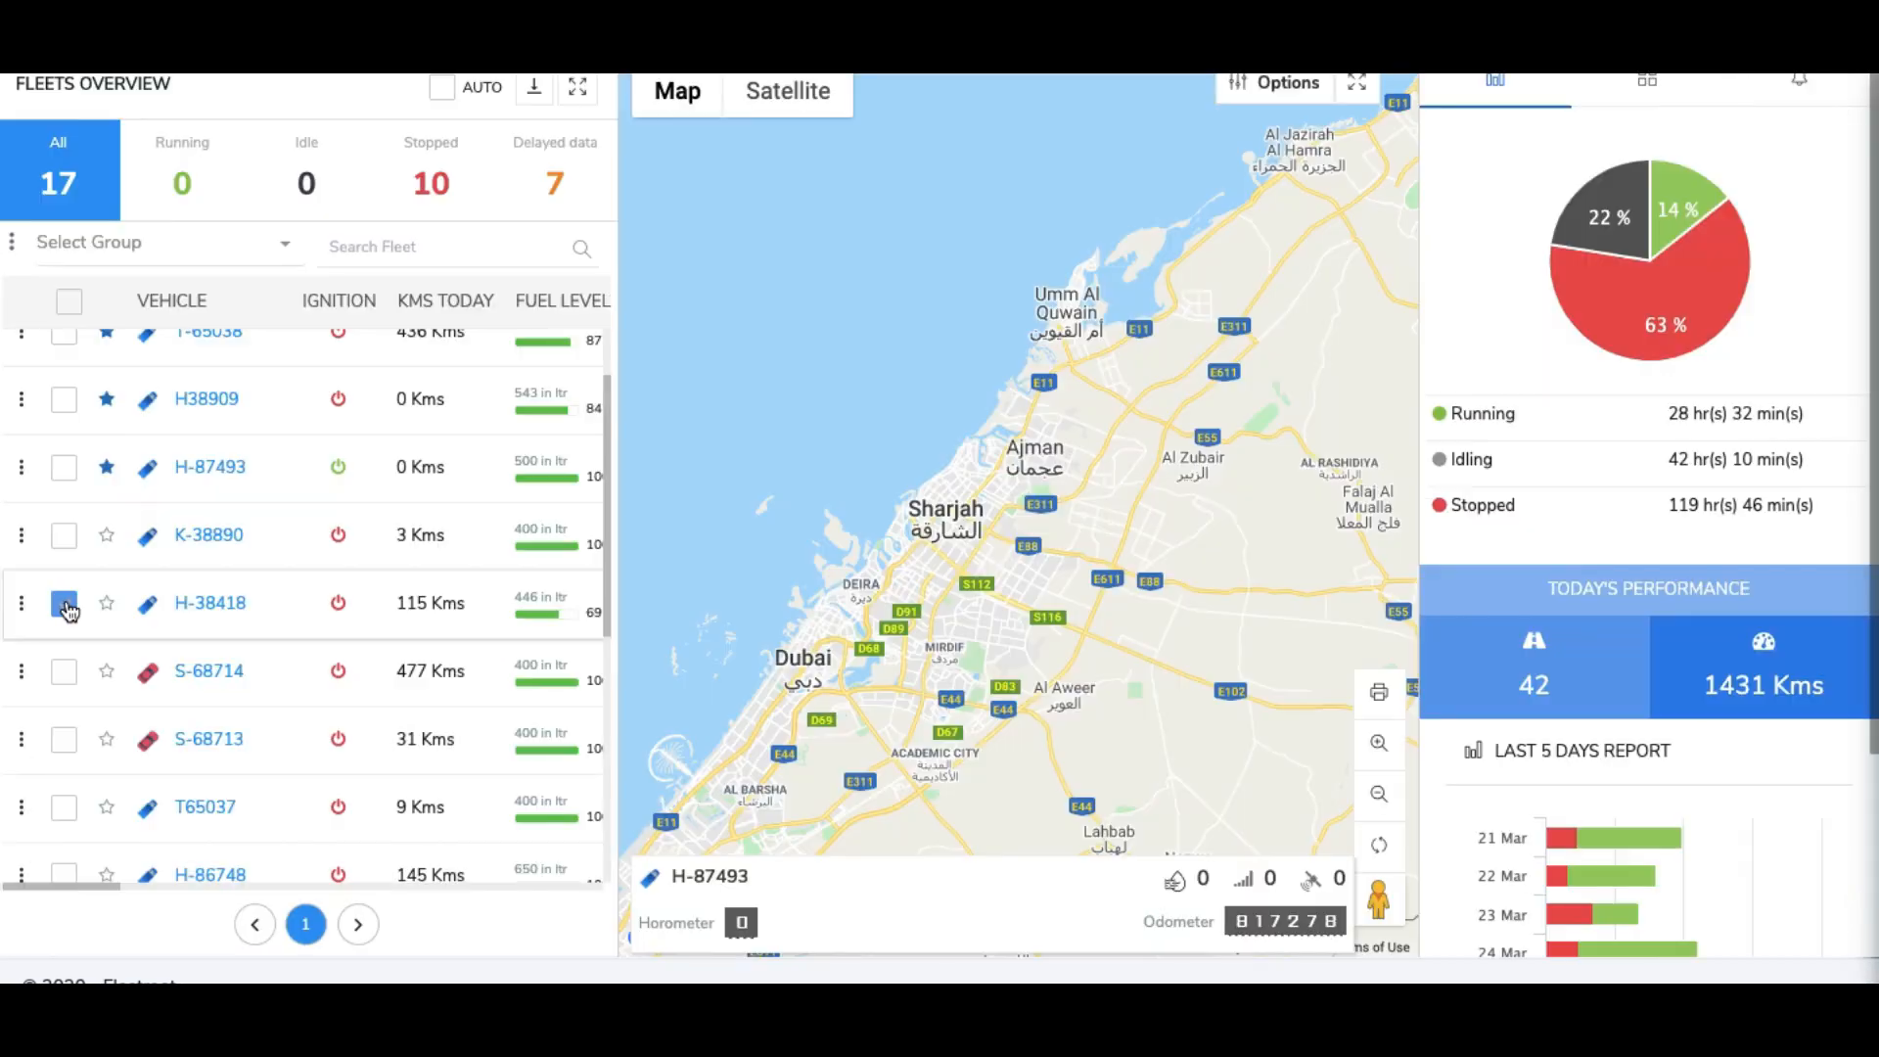
Show the Fuel alert settings for vehicle H-86748 in the Admin Console.
left_click(62, 603)
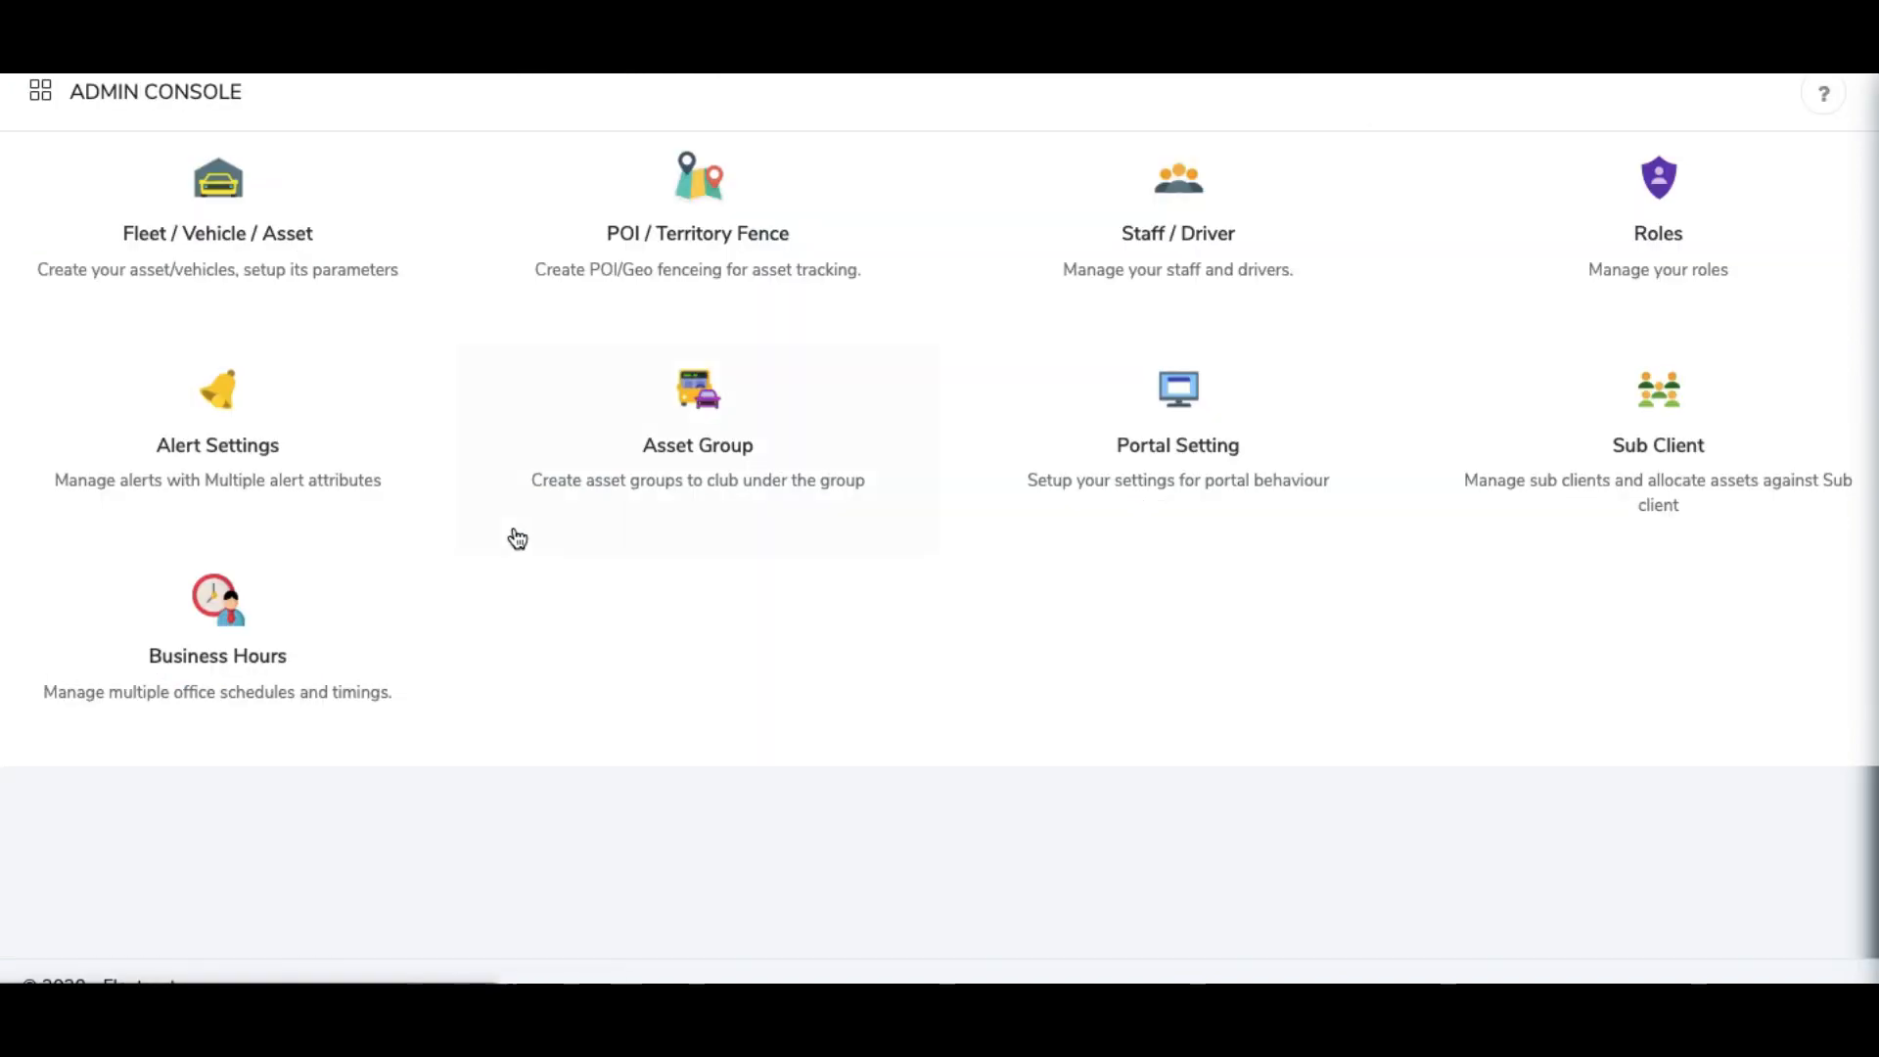
left_click(217, 419)
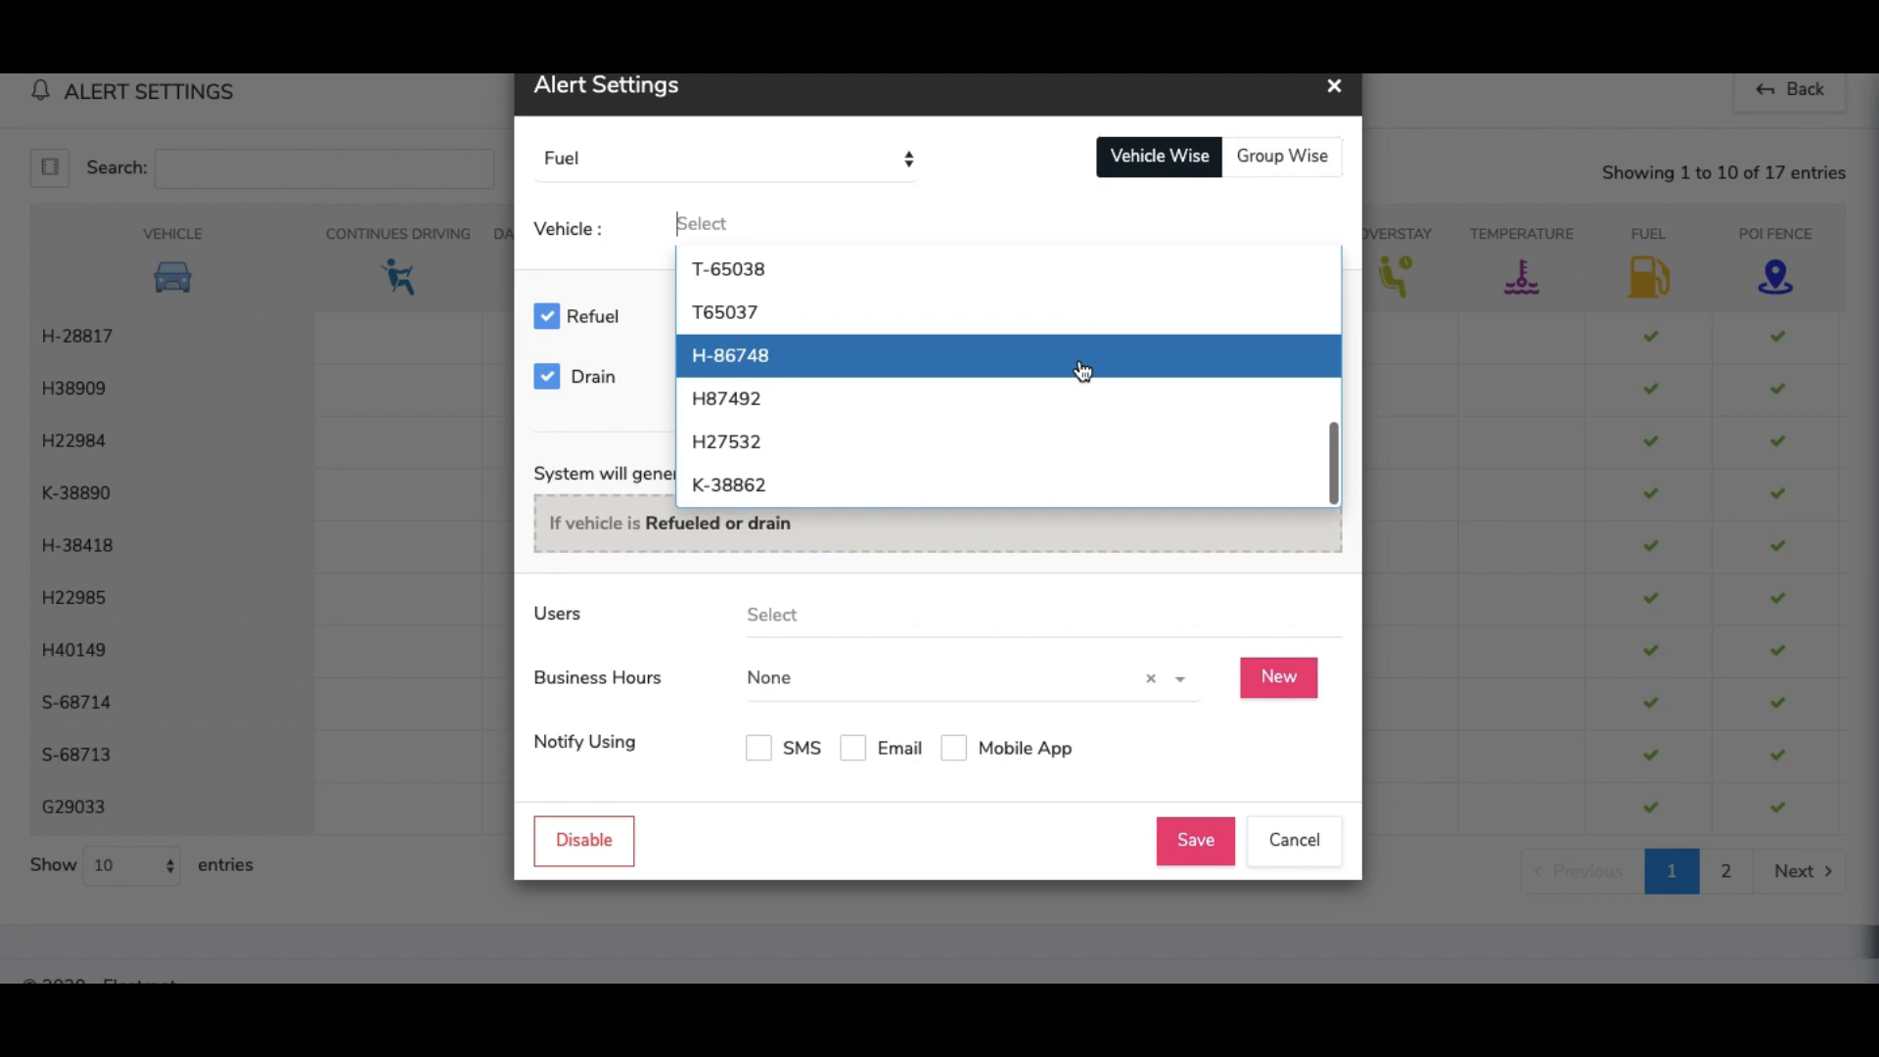
left_click(547, 323)
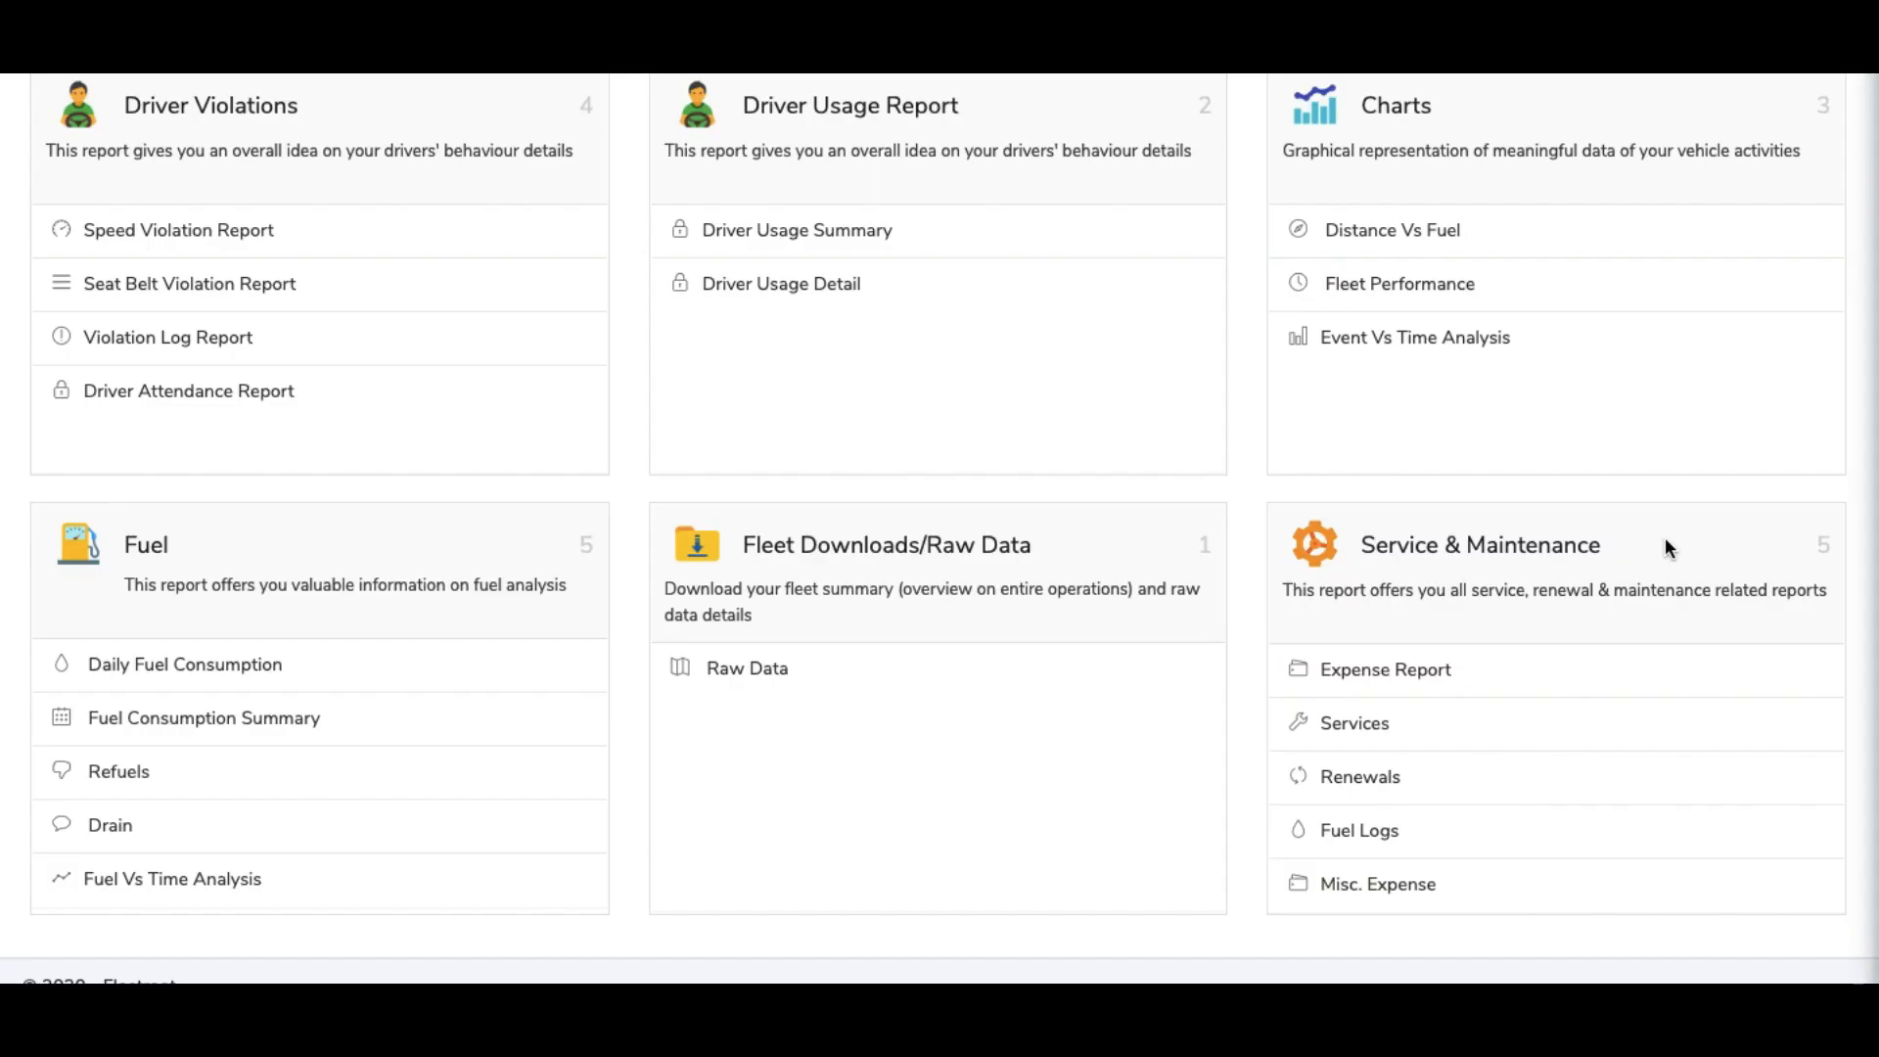
Generate the Distance Vs Fuel chart for H-38418 and return to the reports list.
scroll("up", 3)
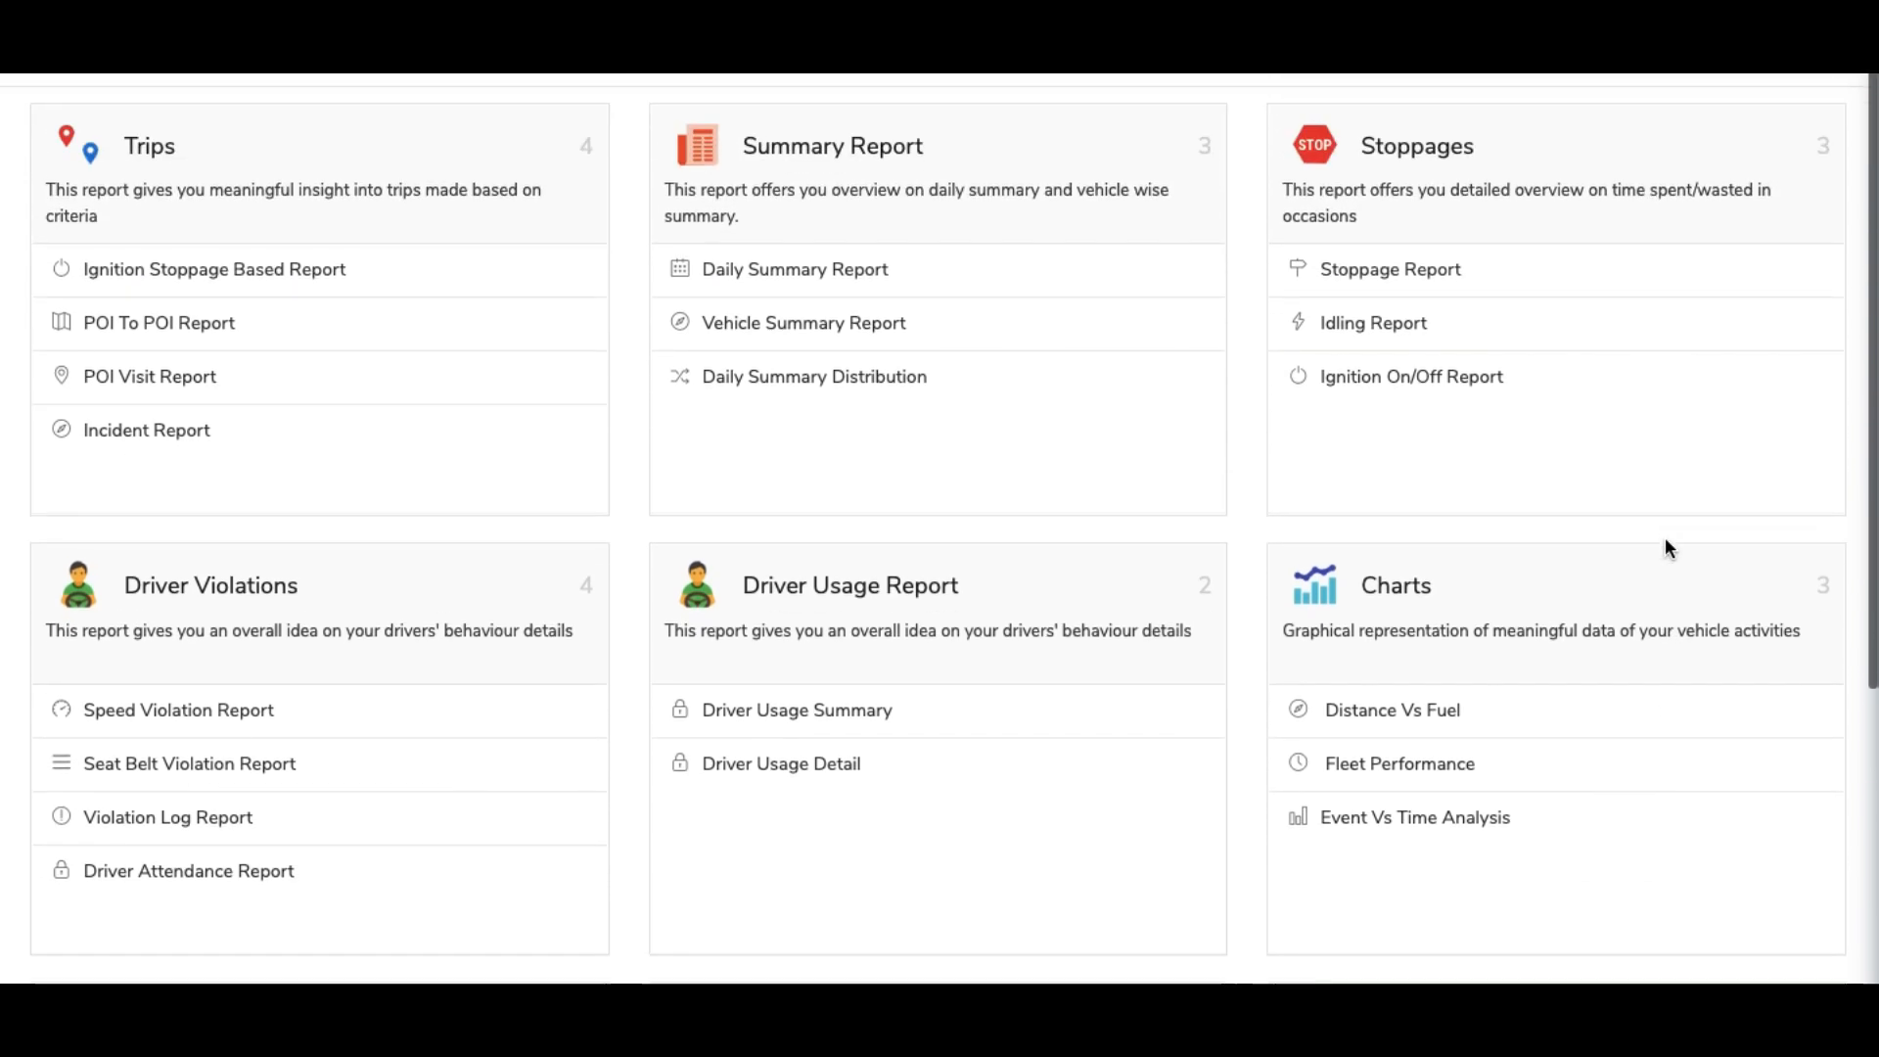
left_click(1392, 709)
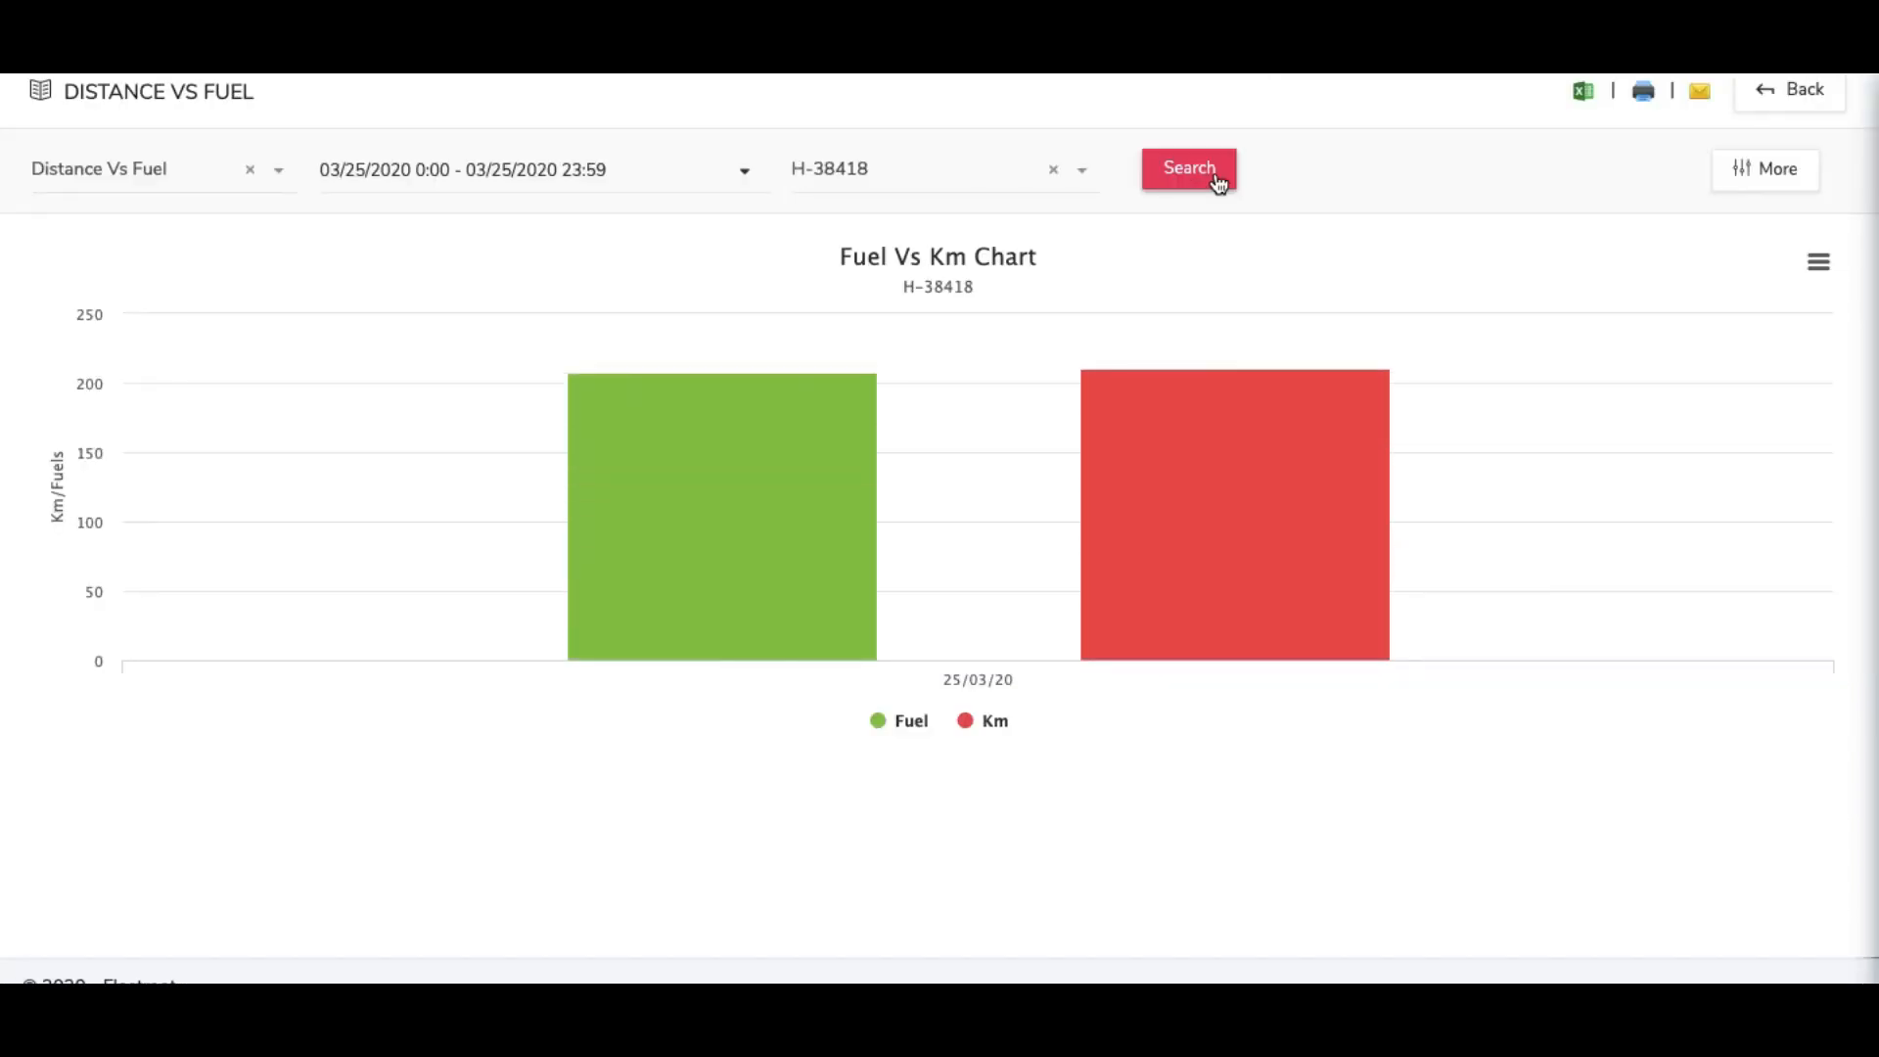
mouse_move(1779, 106)
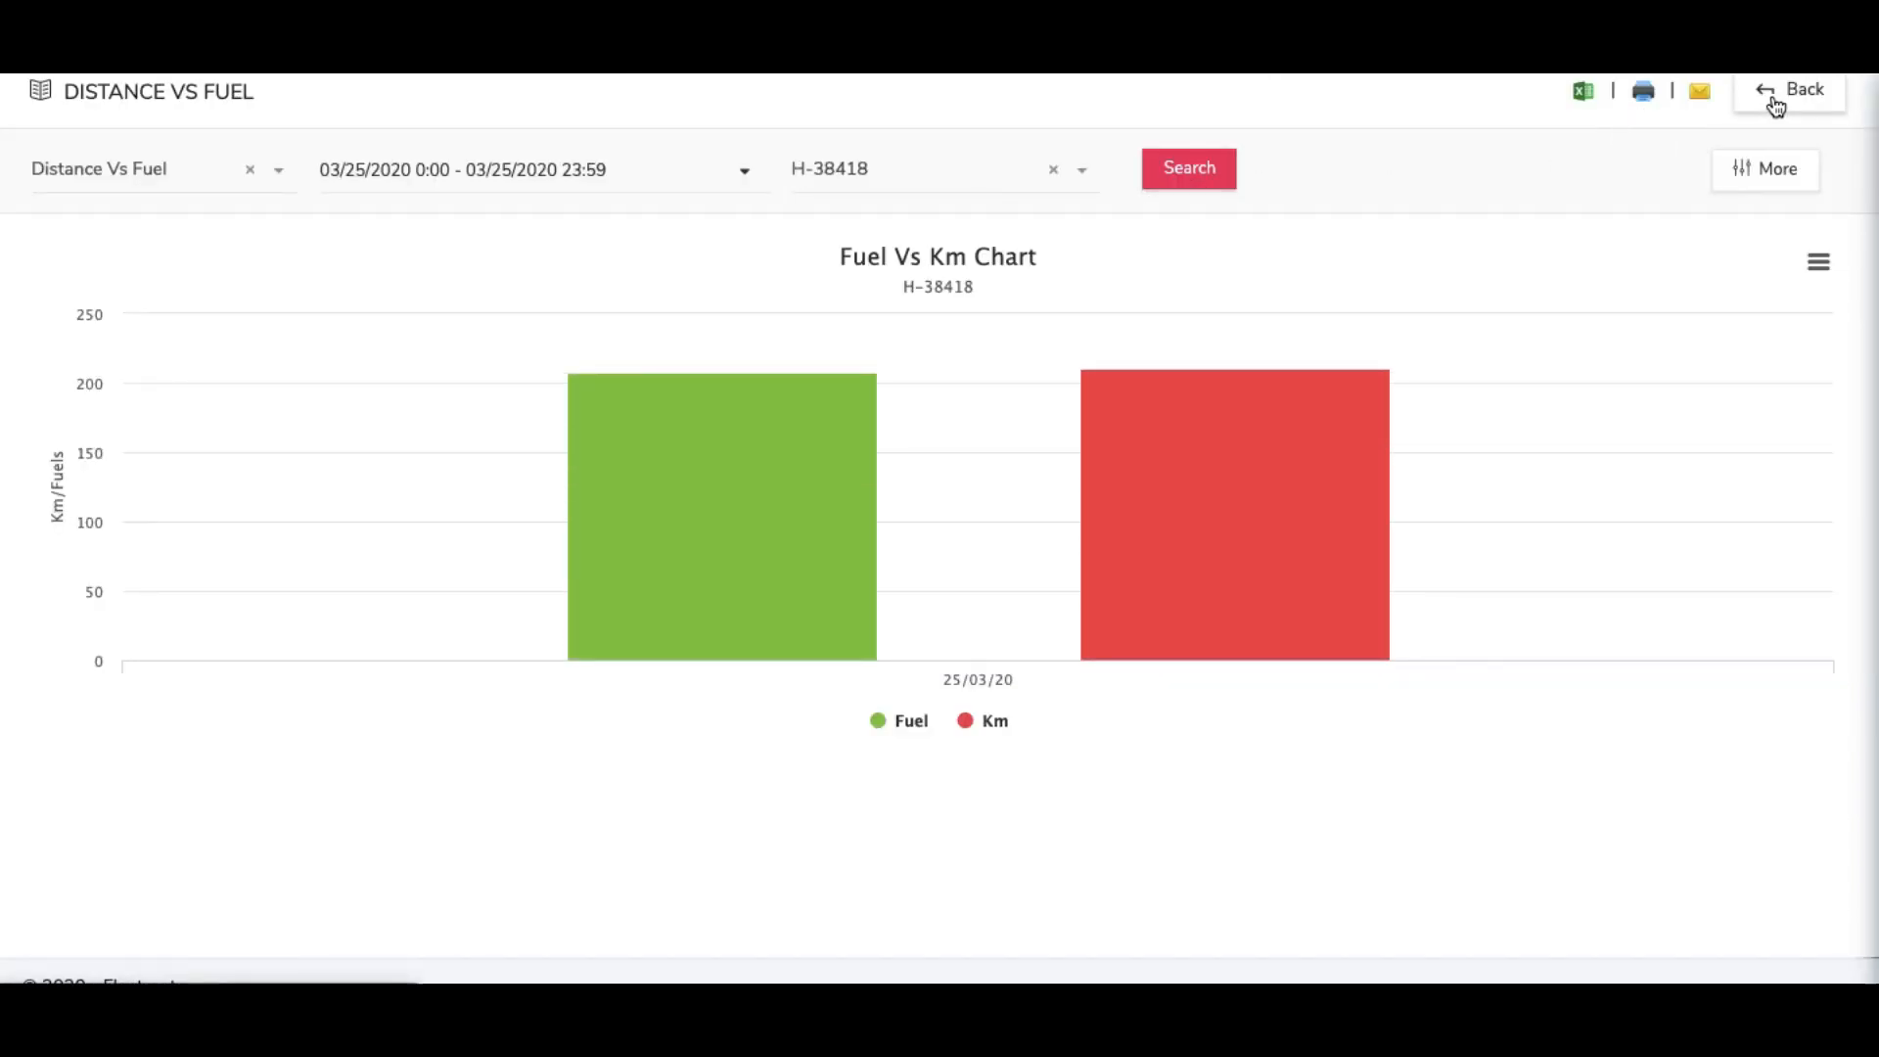
left_click(1541, 169)
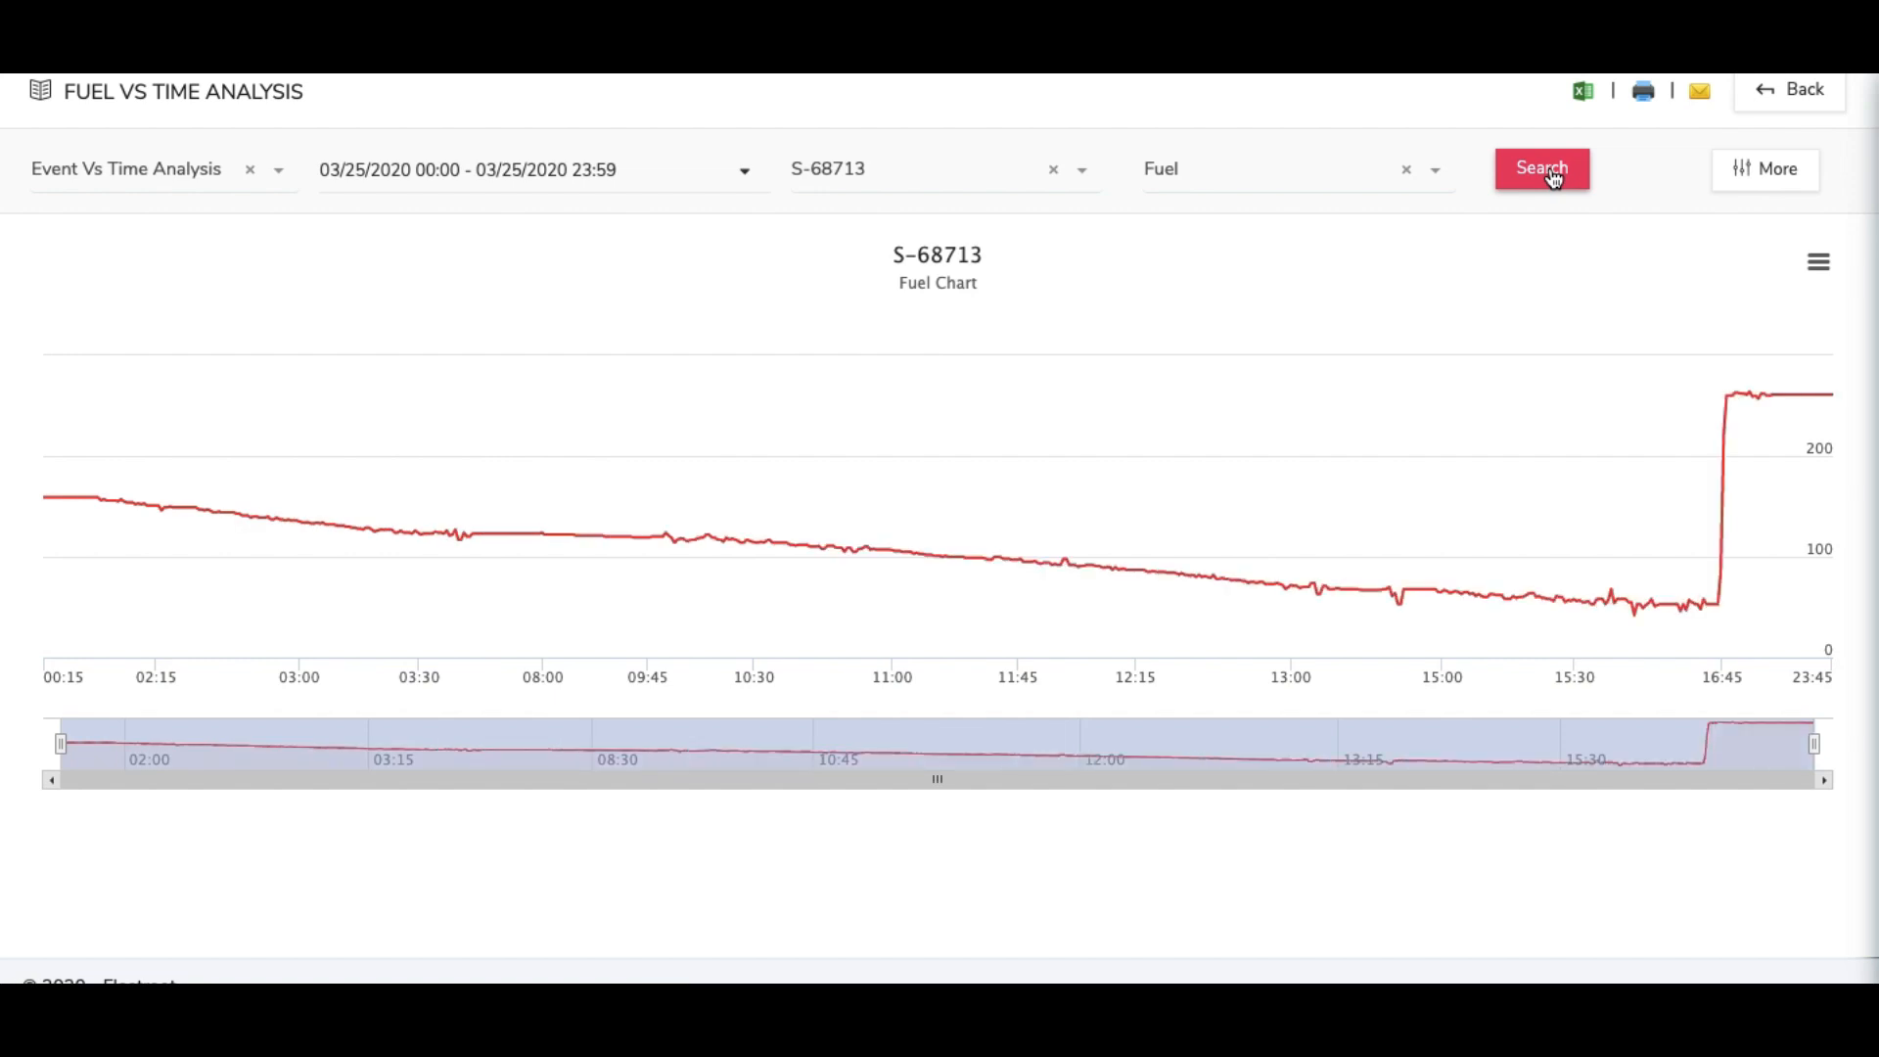